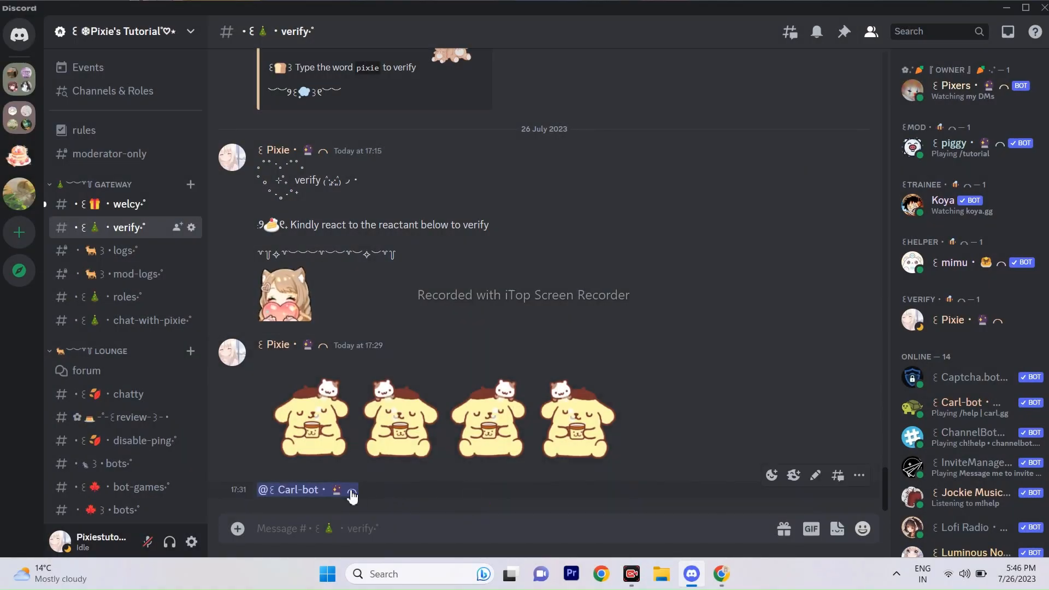
Open the server's options menu while viewing the verify channel.
click(292, 489)
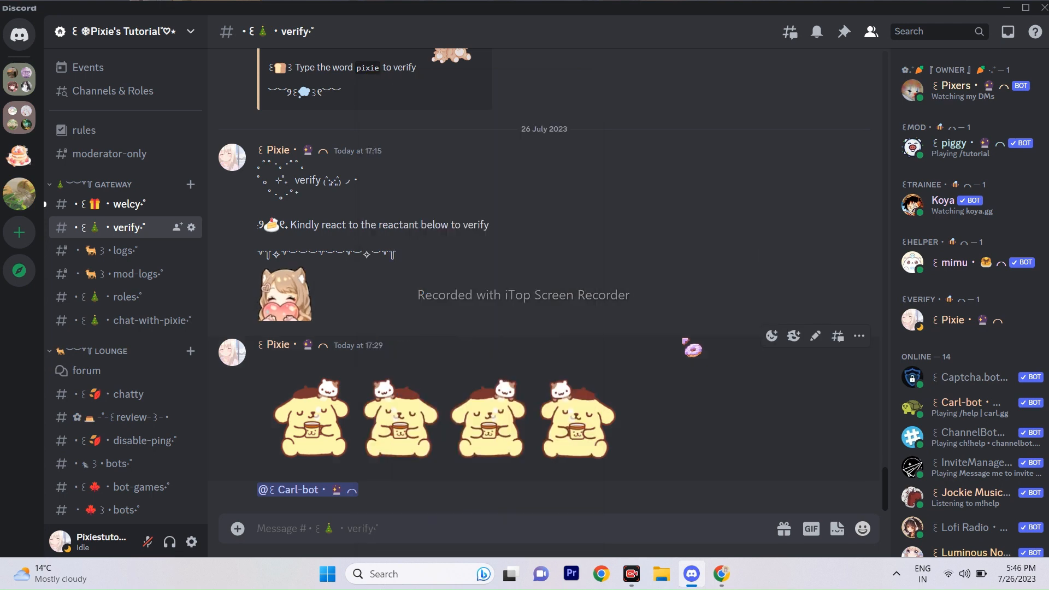
click(120, 32)
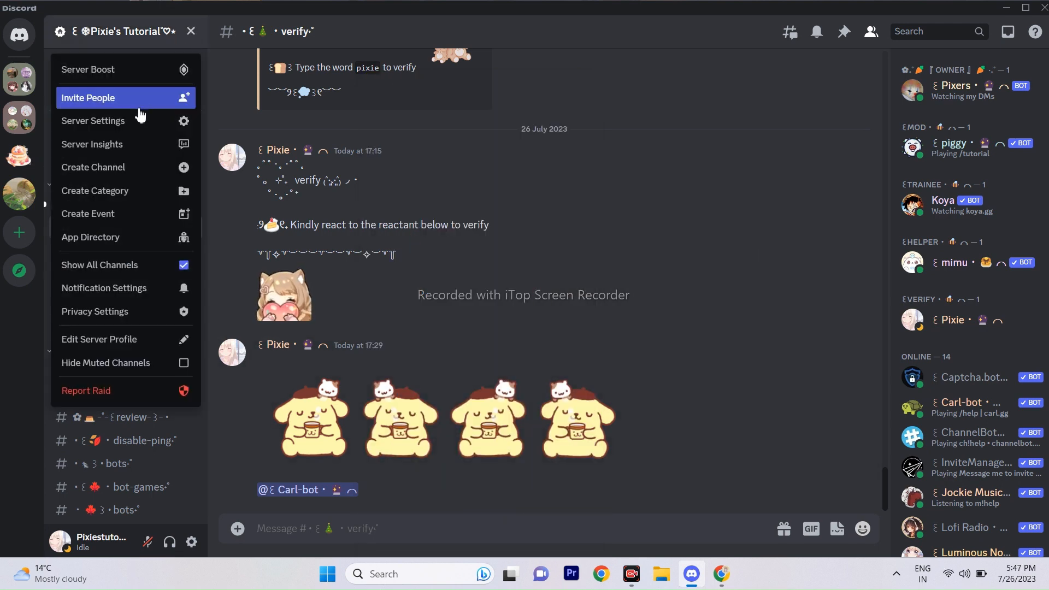
In Server Settings > Roles, review the Carl role's permissions, including Administrator.
click(92, 120)
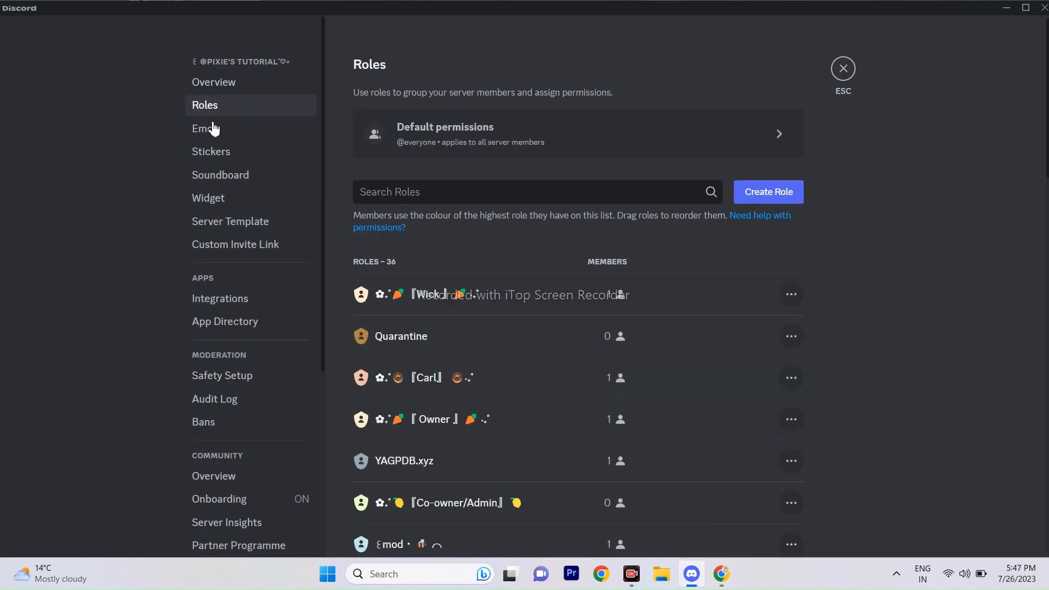
click(426, 377)
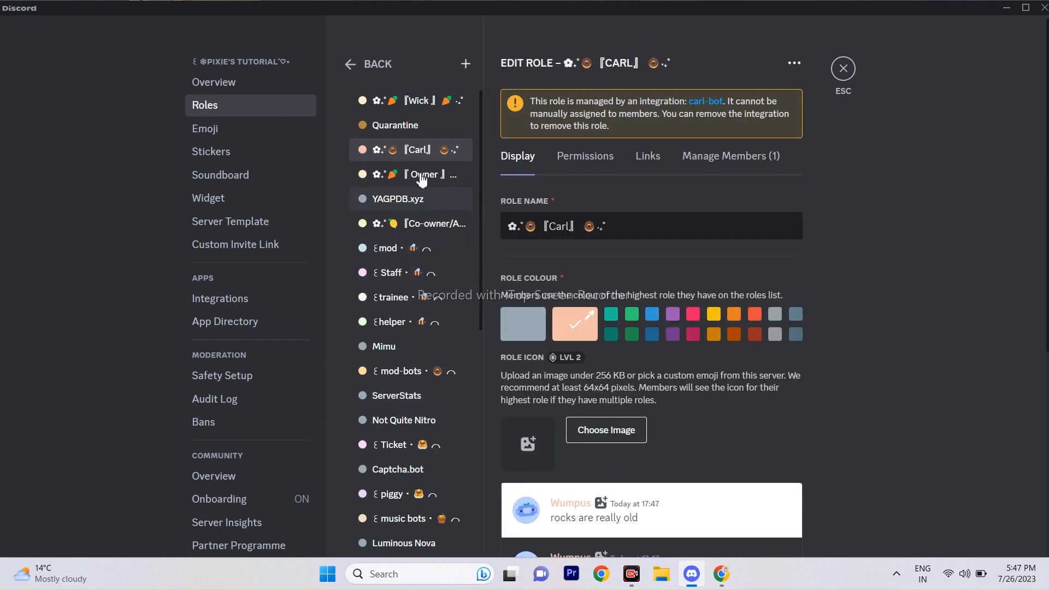
click(584, 156)
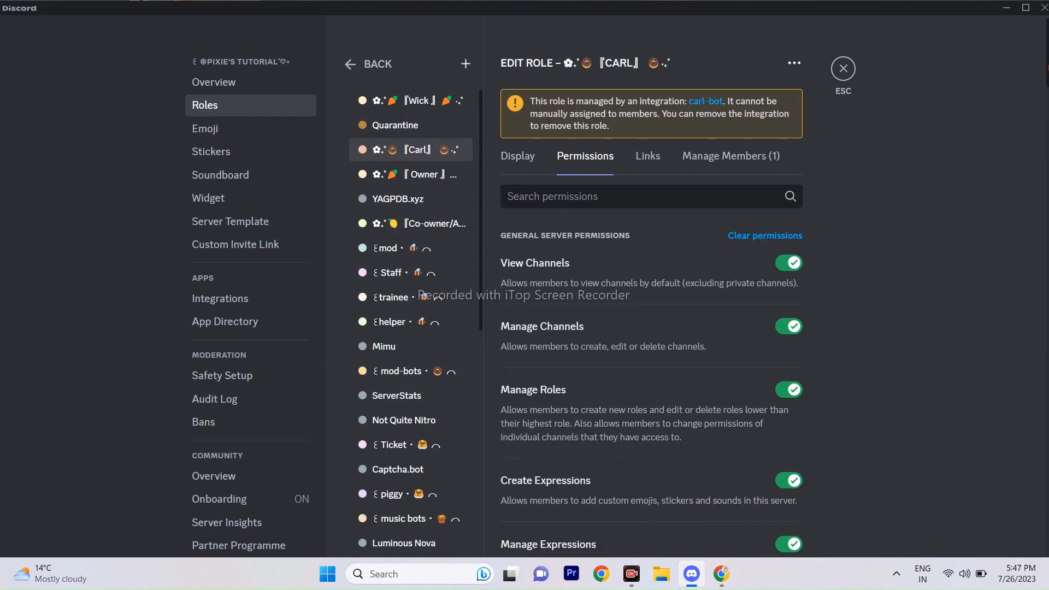
scroll(down, 3)
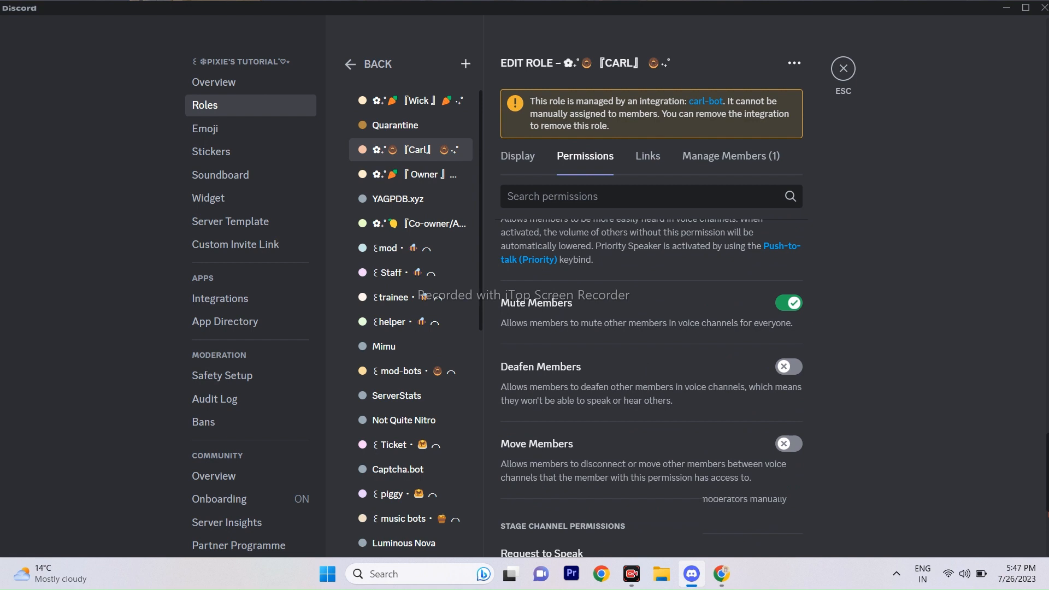
scroll(down, 3)
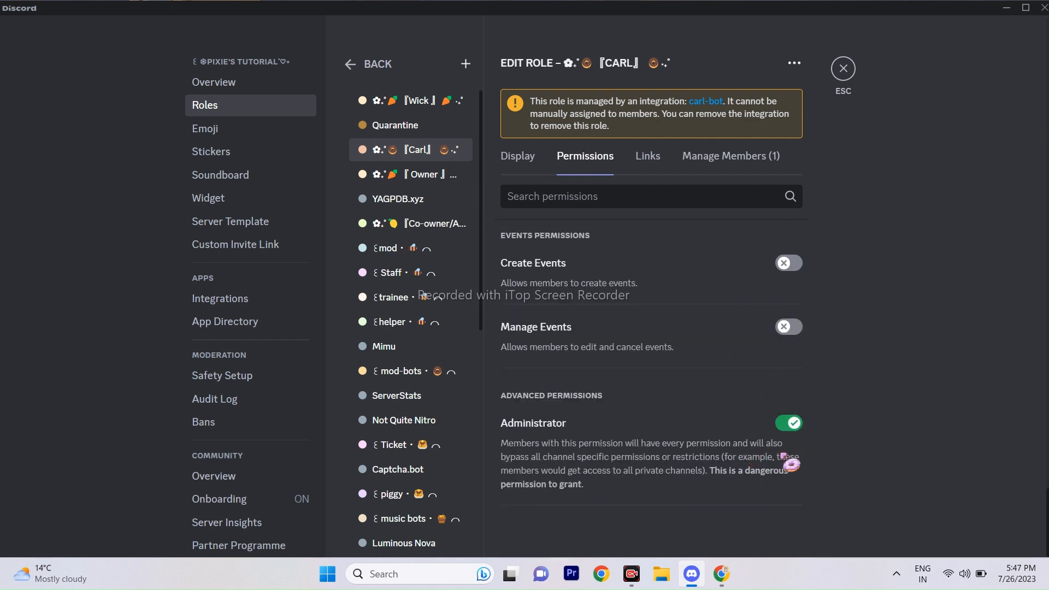
scroll(down, 3)
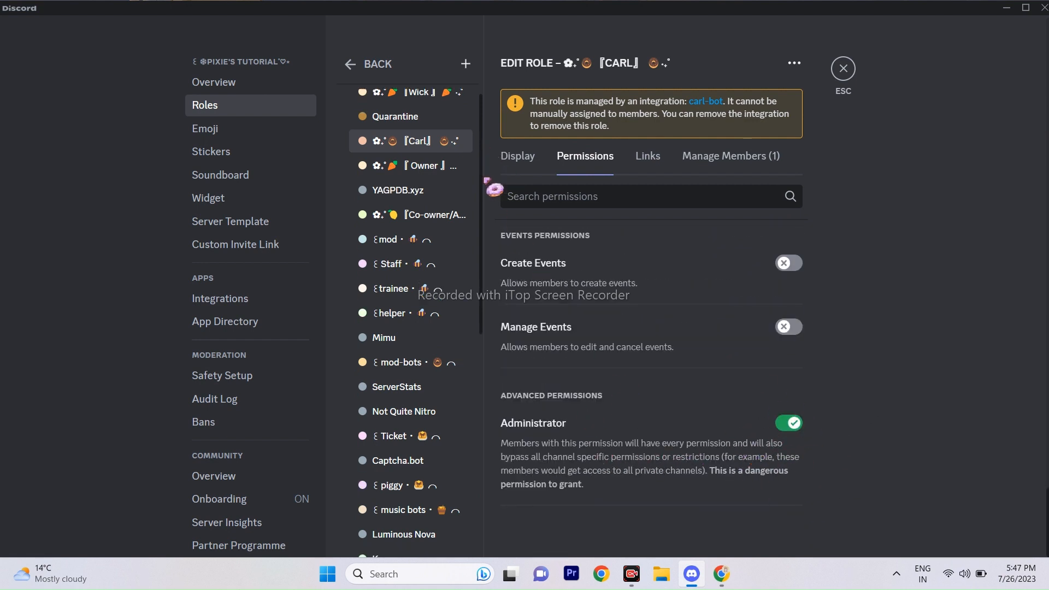
Review the verify role's permissions.
click(516, 156)
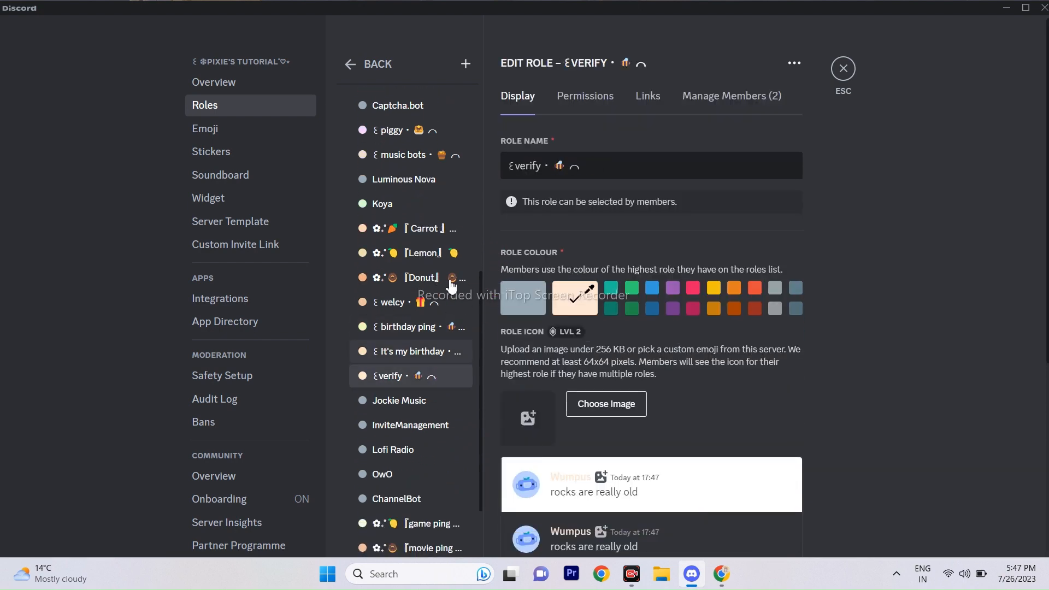
click(585, 95)
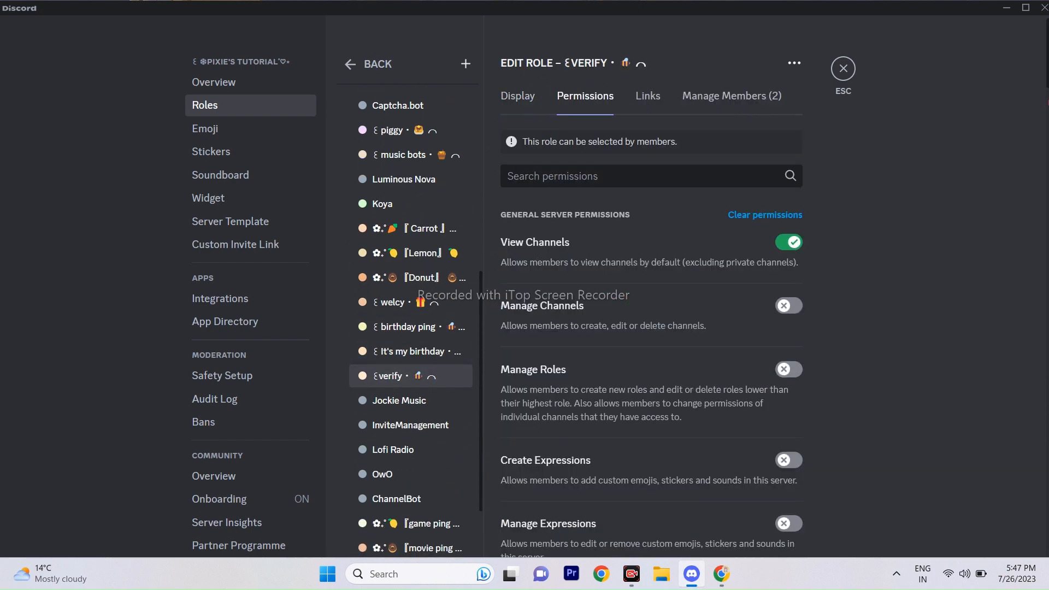
scroll(down, 3)
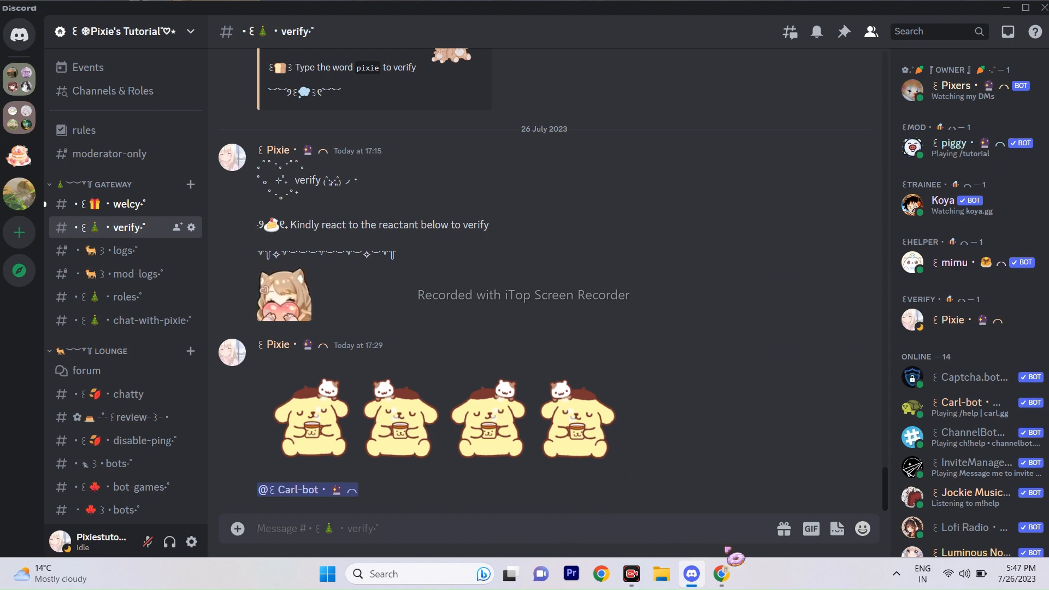
On carl.gg, select Pixie's Tutorial server and start a new reaction role.
click(720, 574)
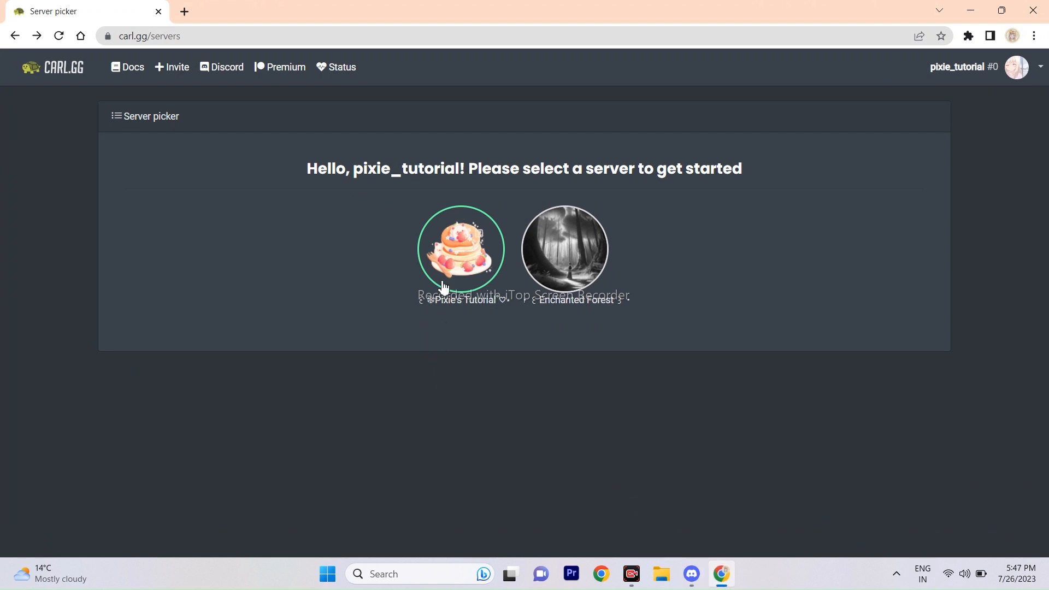
click(461, 250)
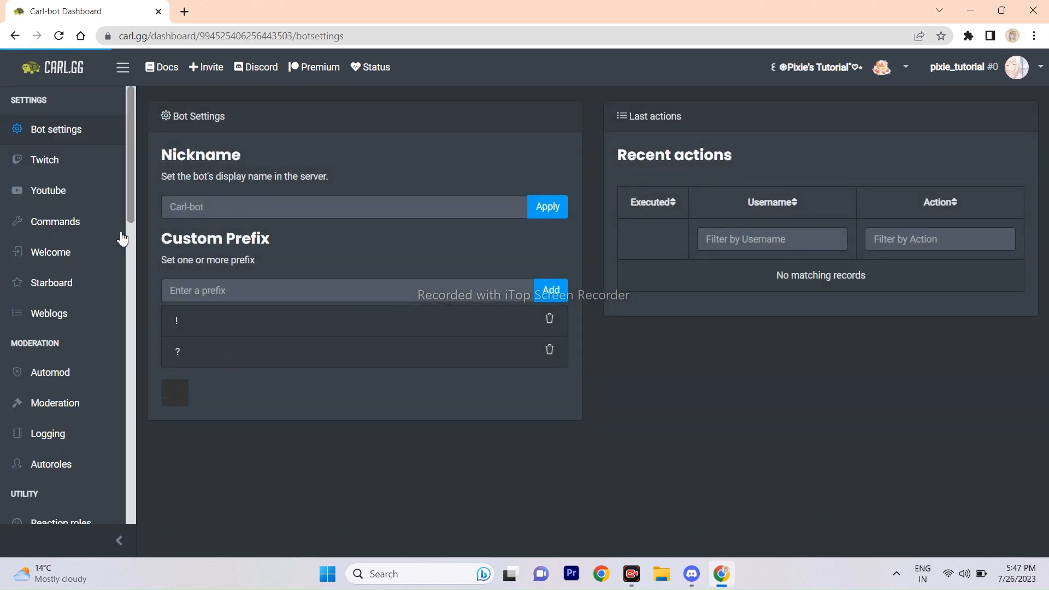
scroll(down, 3)
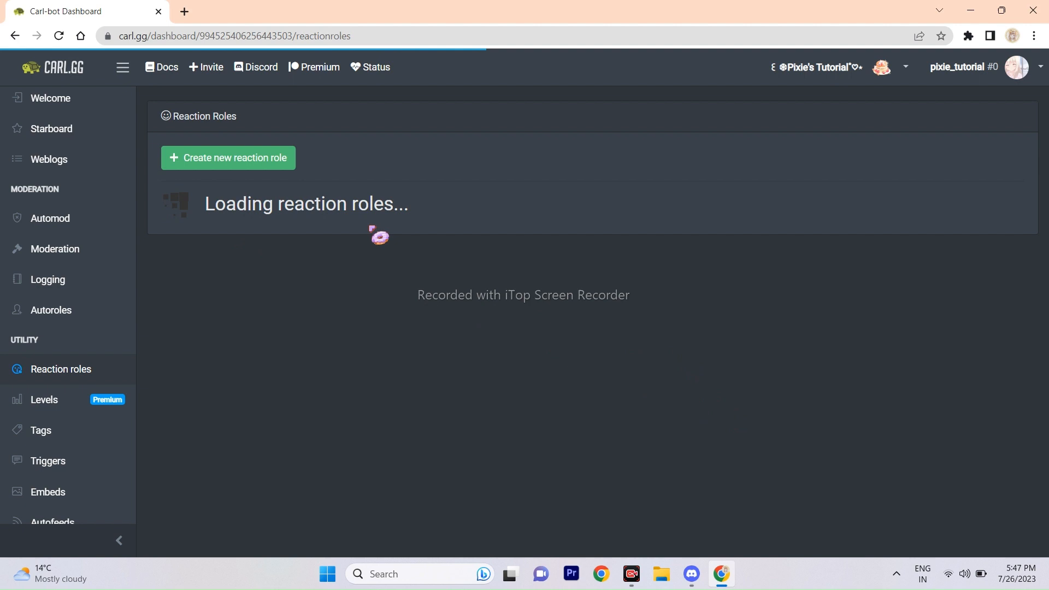
click(227, 158)
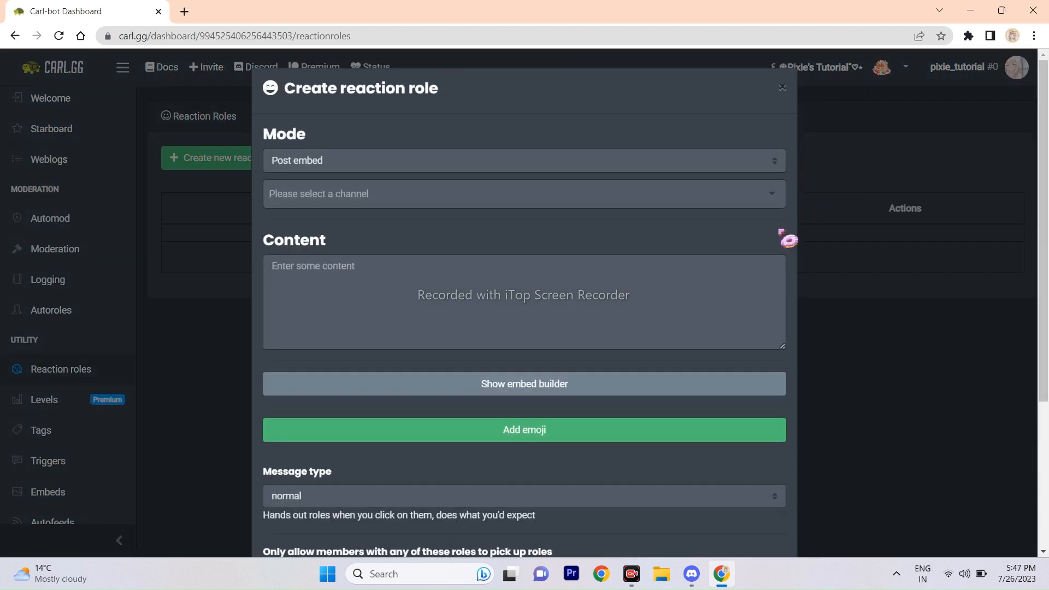
Reveal the reaction role's embed builder fields and open the colour picker.
click(523, 384)
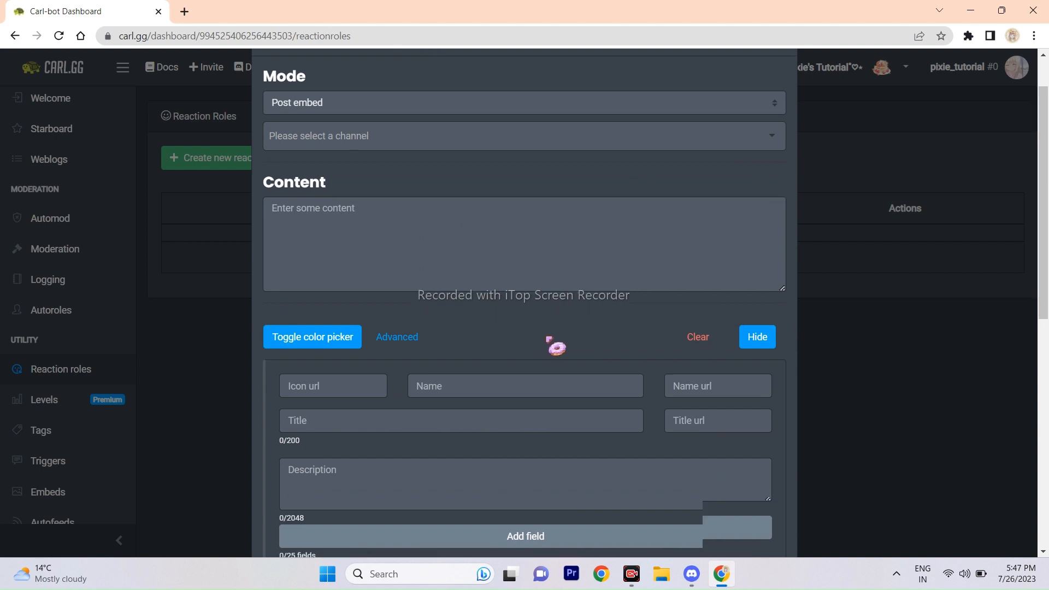
scroll(down, 3)
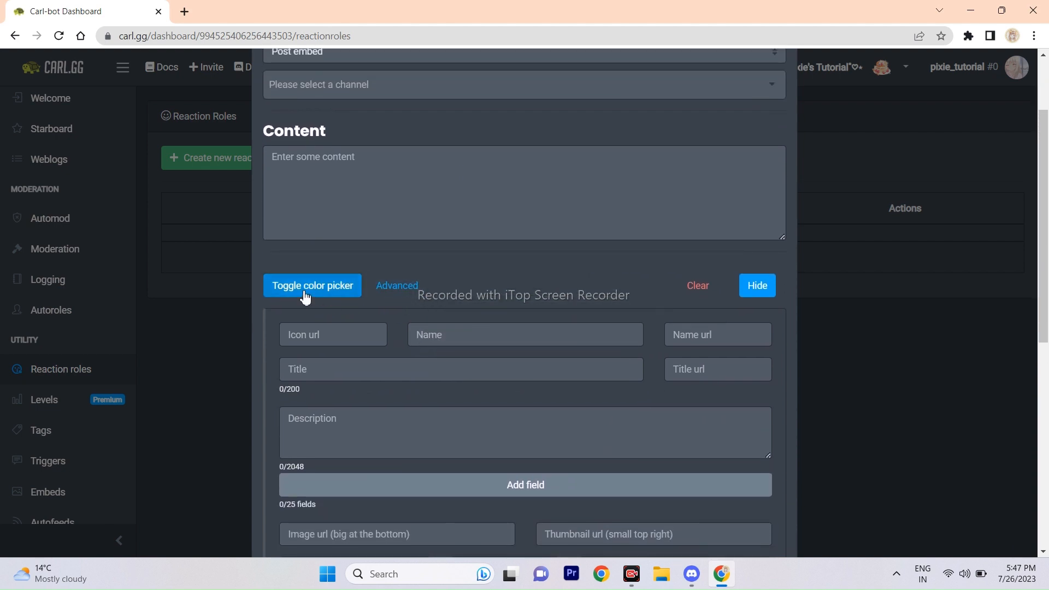
click(312, 285)
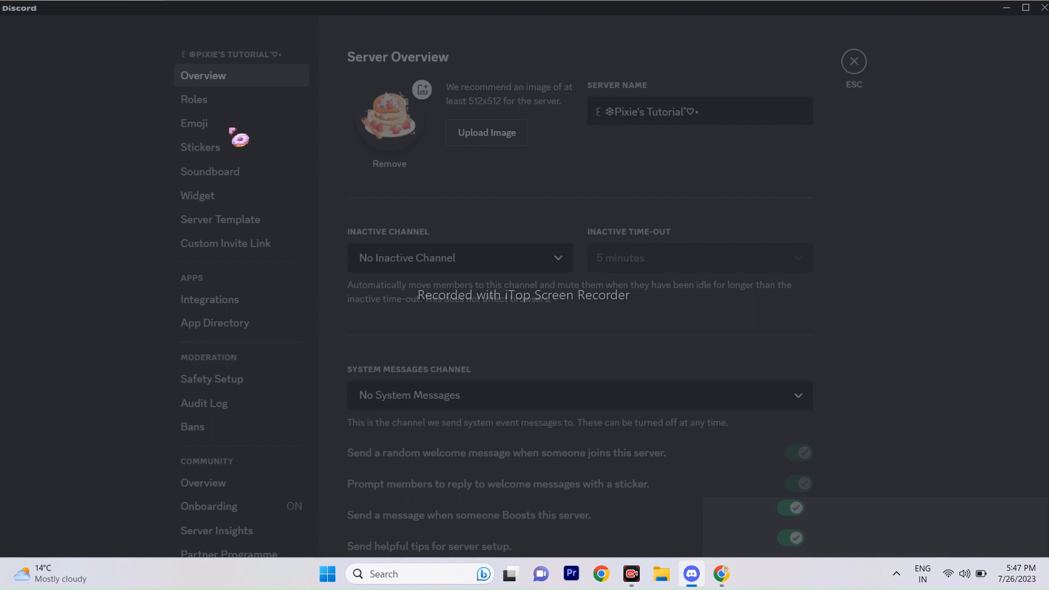
click(194, 99)
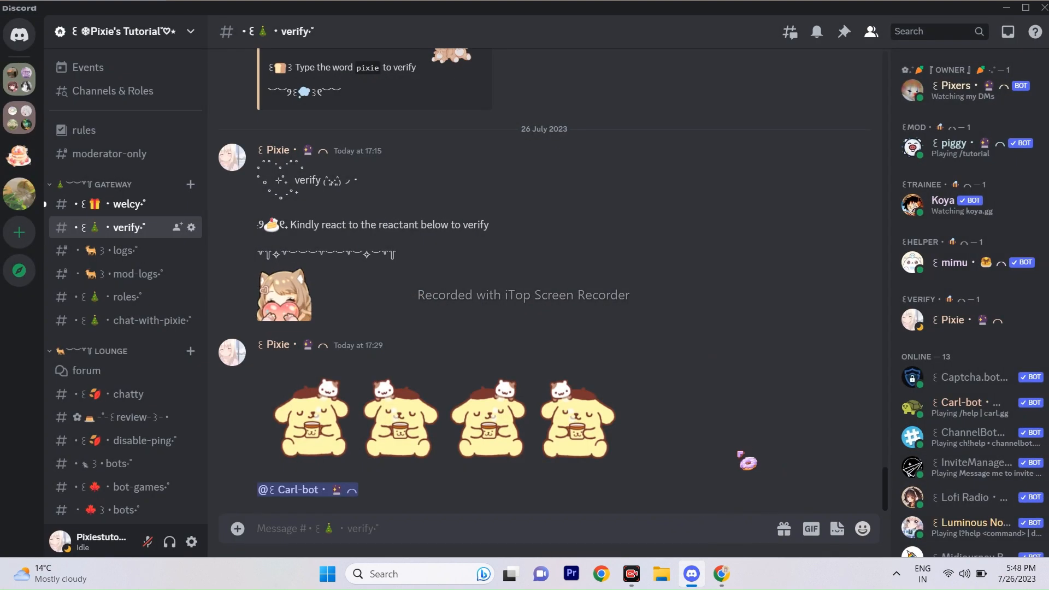
click(721, 574)
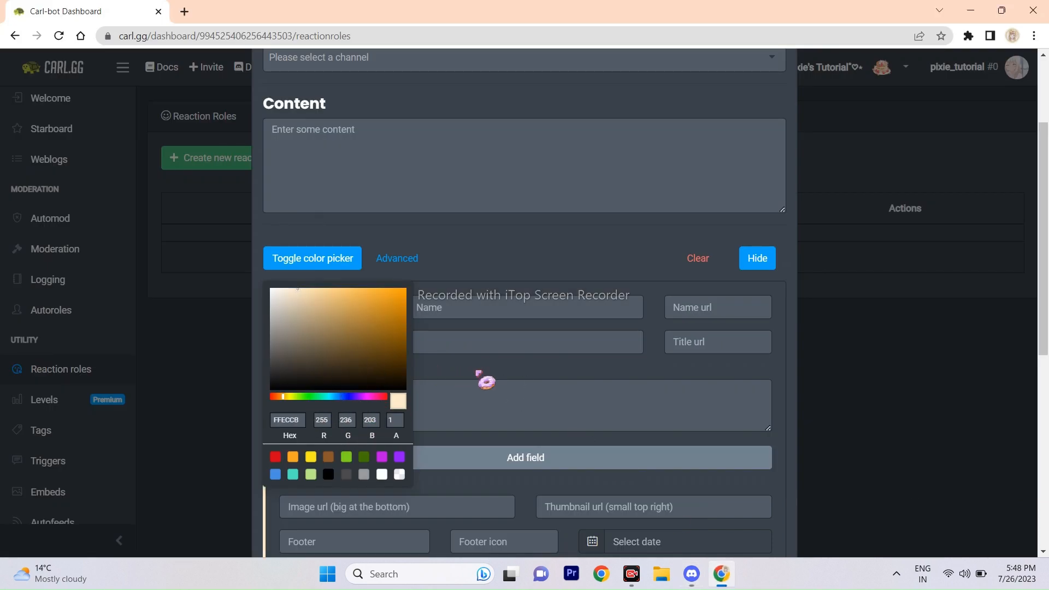
Bring Discord's verify channel and its existing verify message into view.
click(312, 257)
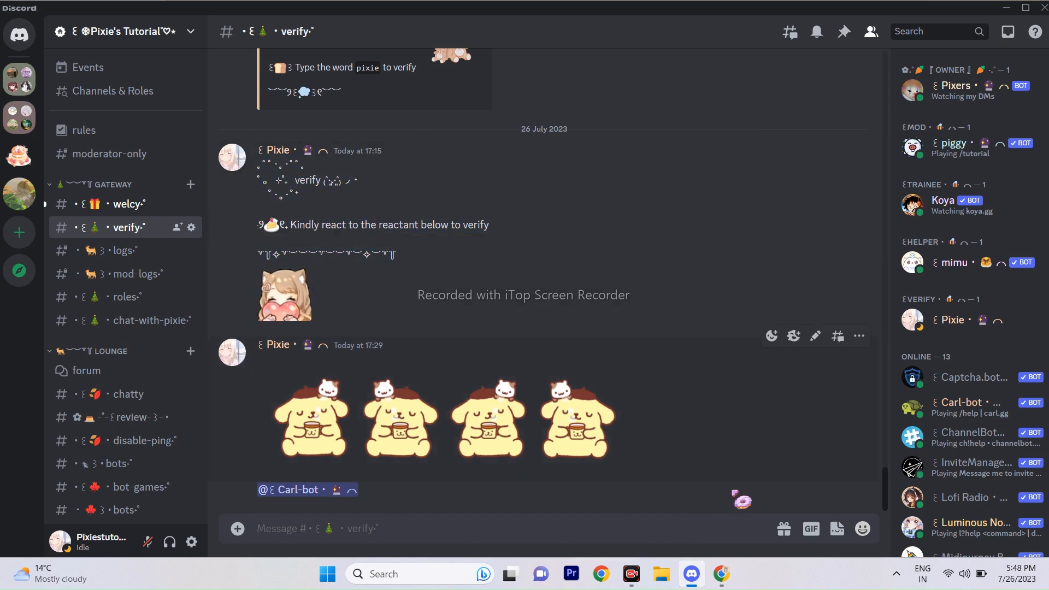
Fill the embed description with the verify text ending 'Kindly react to the reactant below to verify'.
click(722, 574)
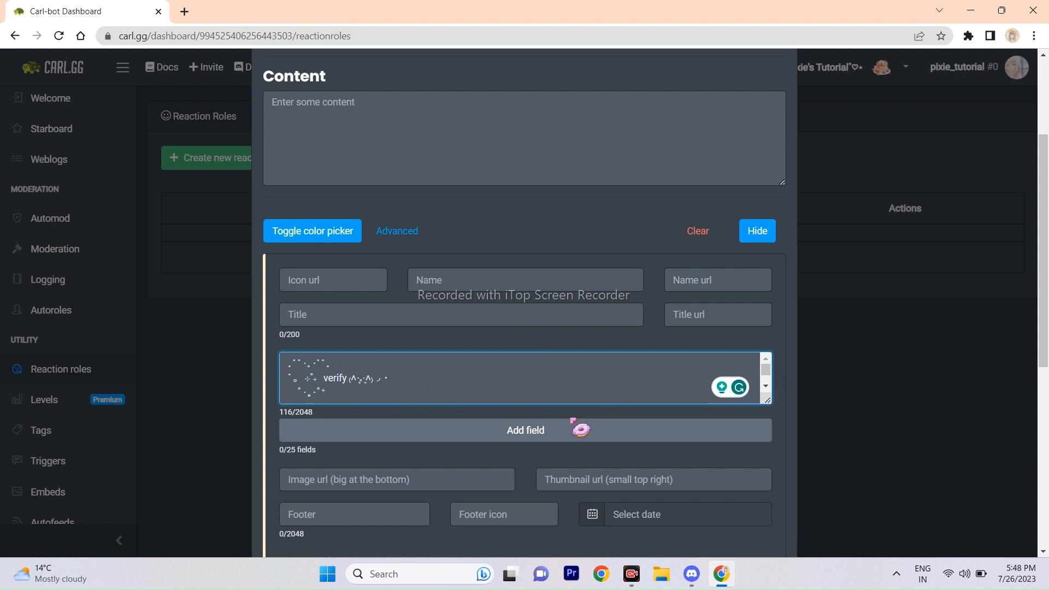
text(Kindly react to the reactant below to verify)
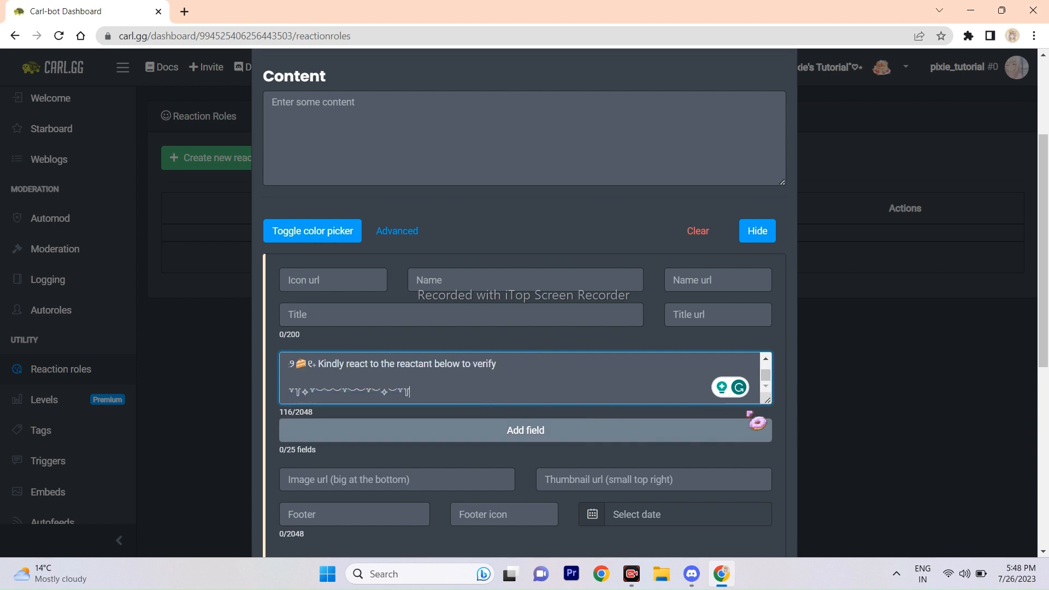
scroll(down, 3)
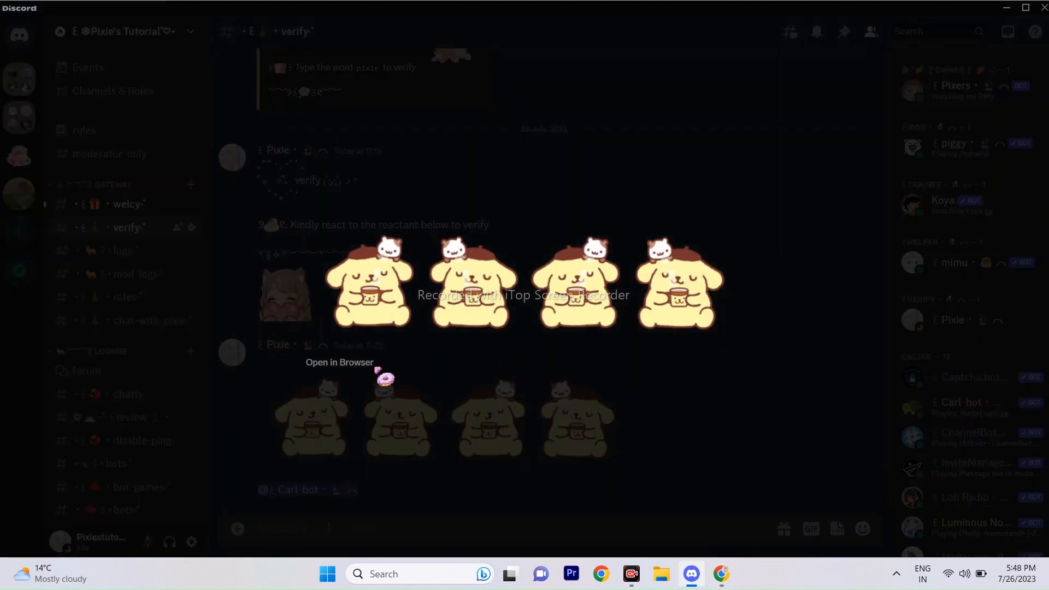
Copy the pudding-dog and girl image links into the embed's Image and Thumbnail urls.
right_click(352, 304)
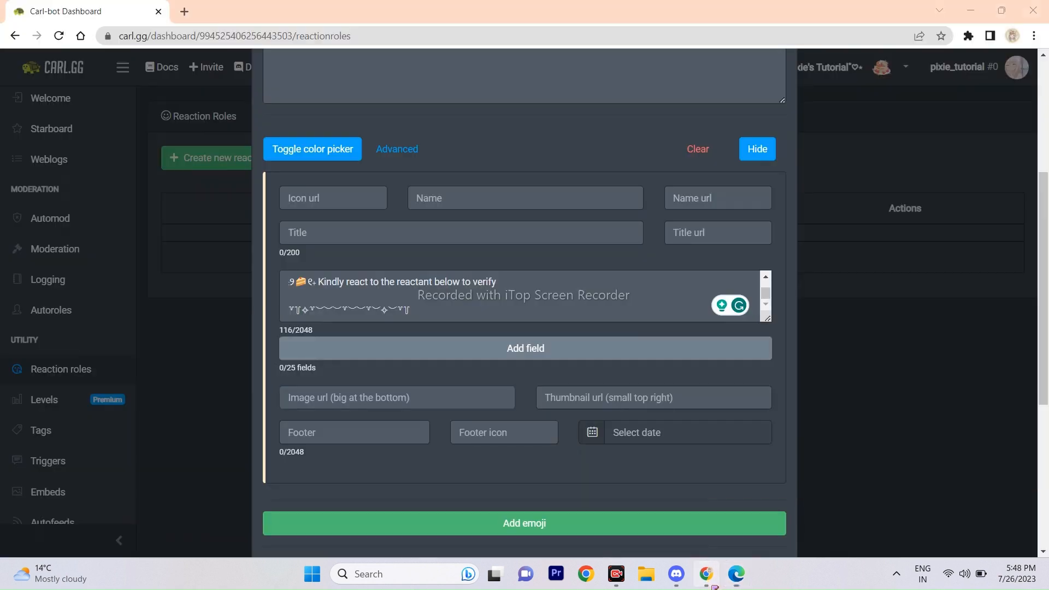
right_click(397, 397)
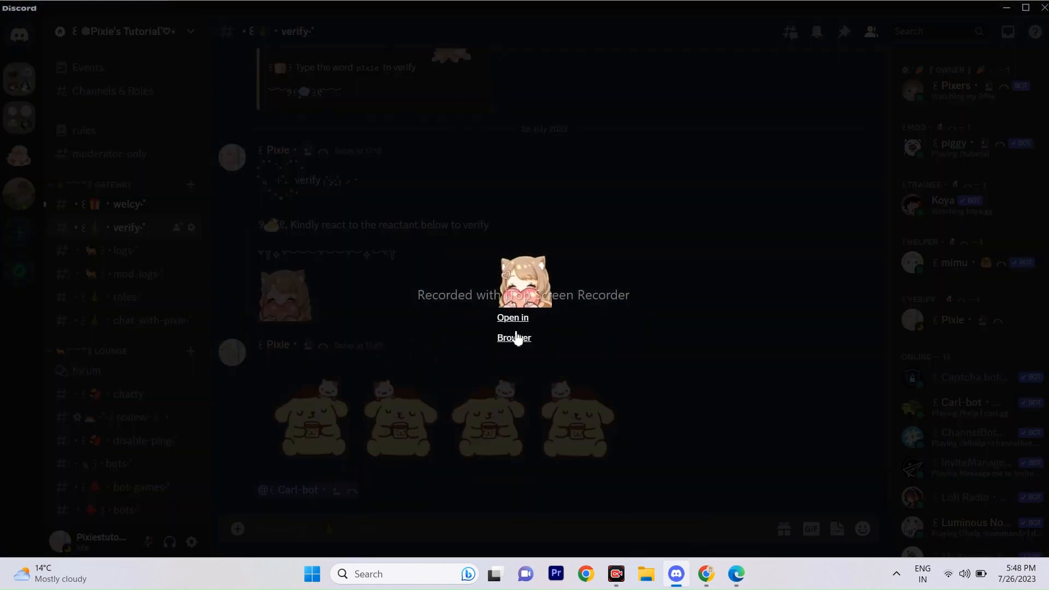
right_click(505, 302)
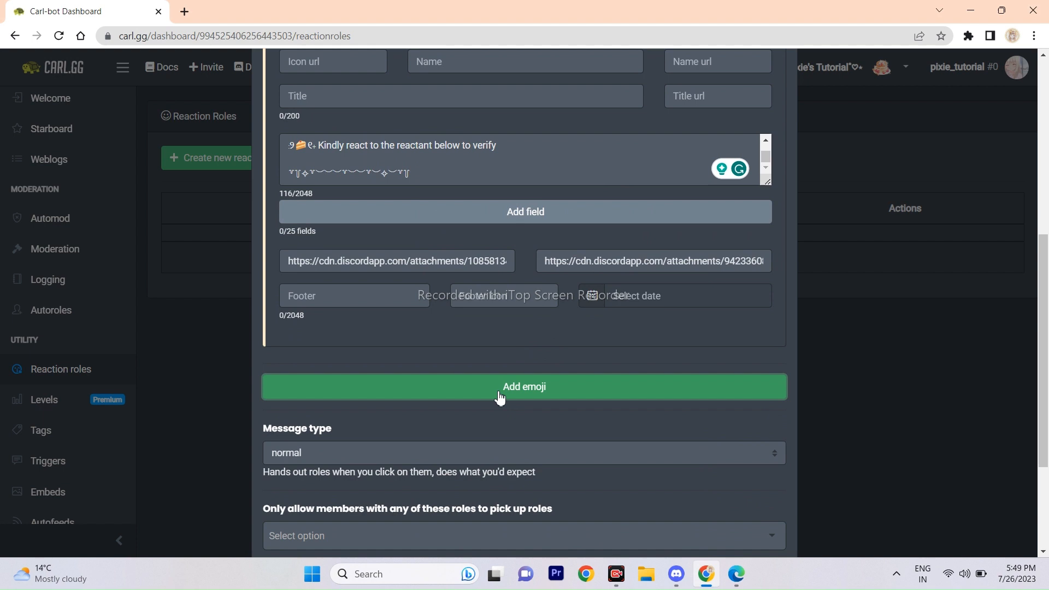
Add a pancake emoji as the reaction role's reaction.
click(525, 387)
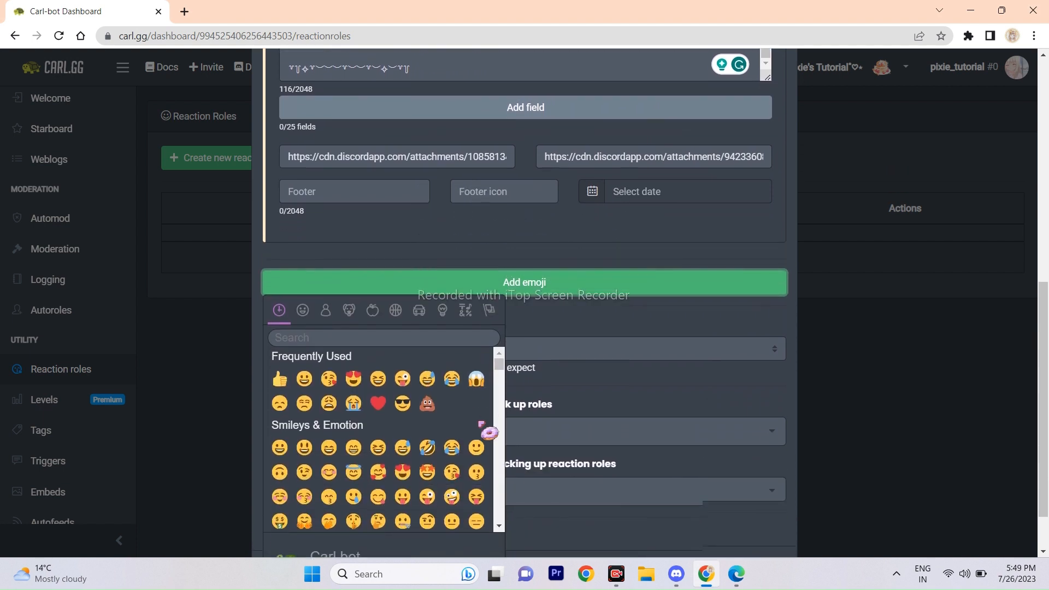
click(301, 310)
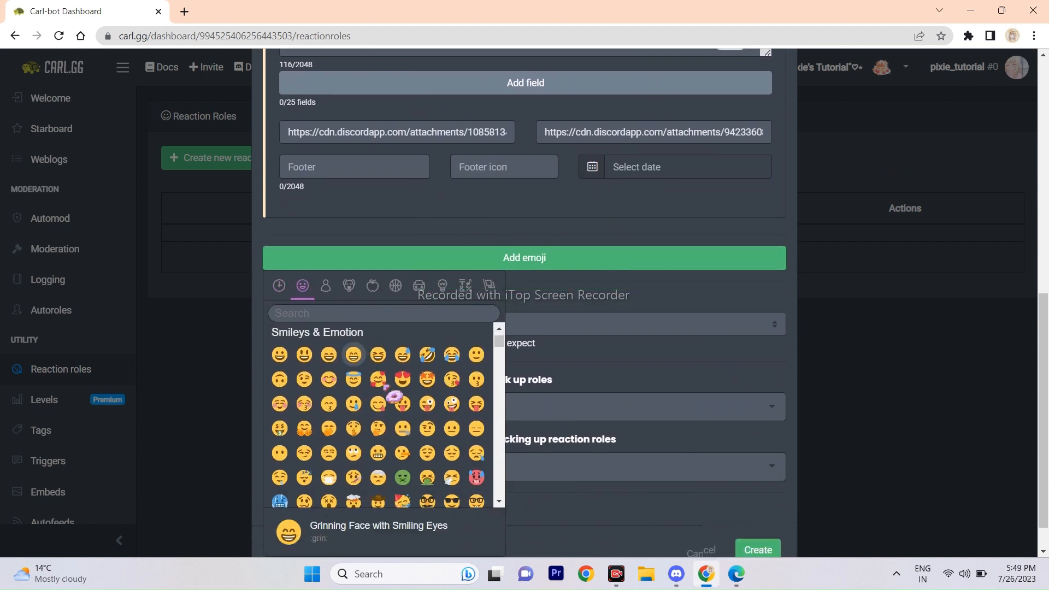
scroll(down, 3)
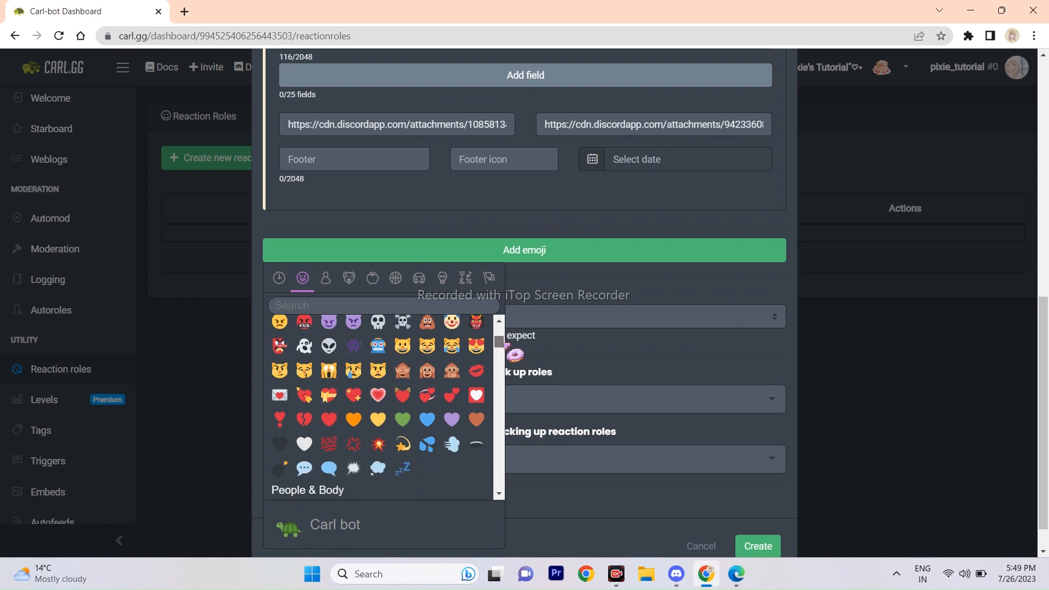
scroll(down, 3)
text(pancak)
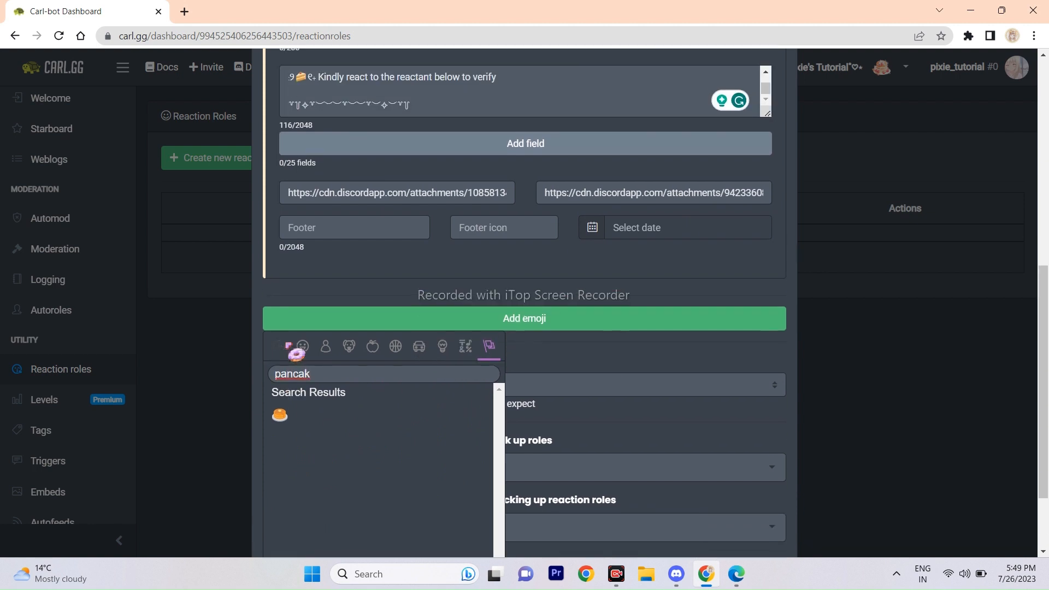
click(279, 415)
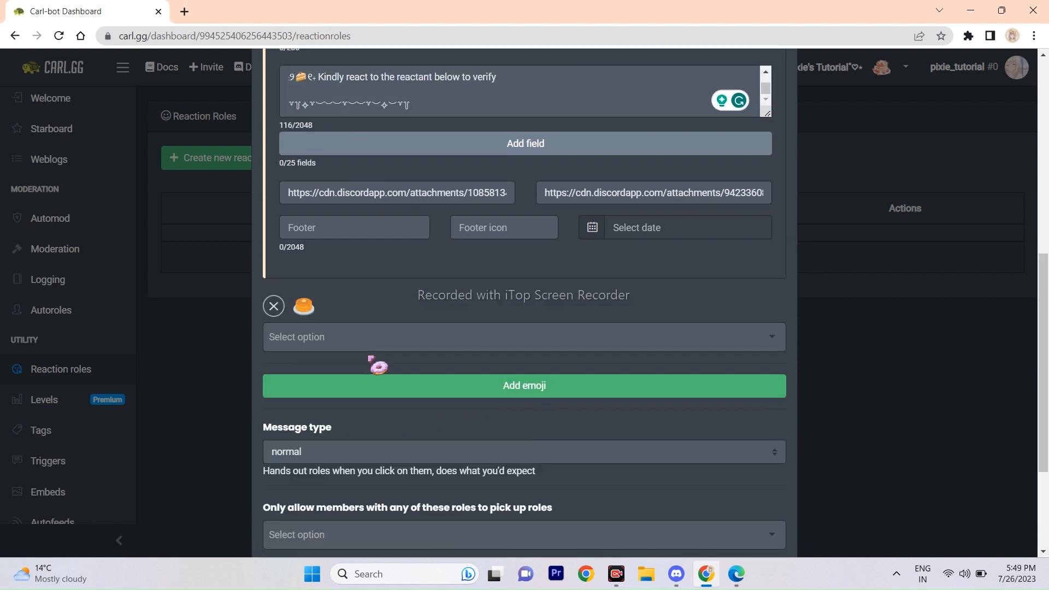
Assign the verify role to the pancake reaction, searching 've'.
click(524, 337)
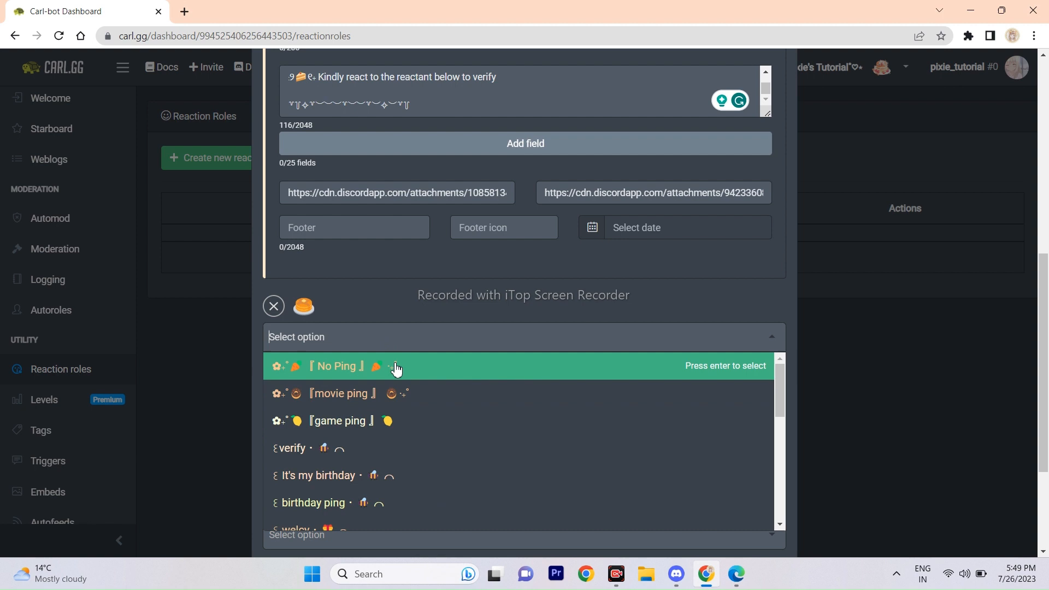
text(ve)
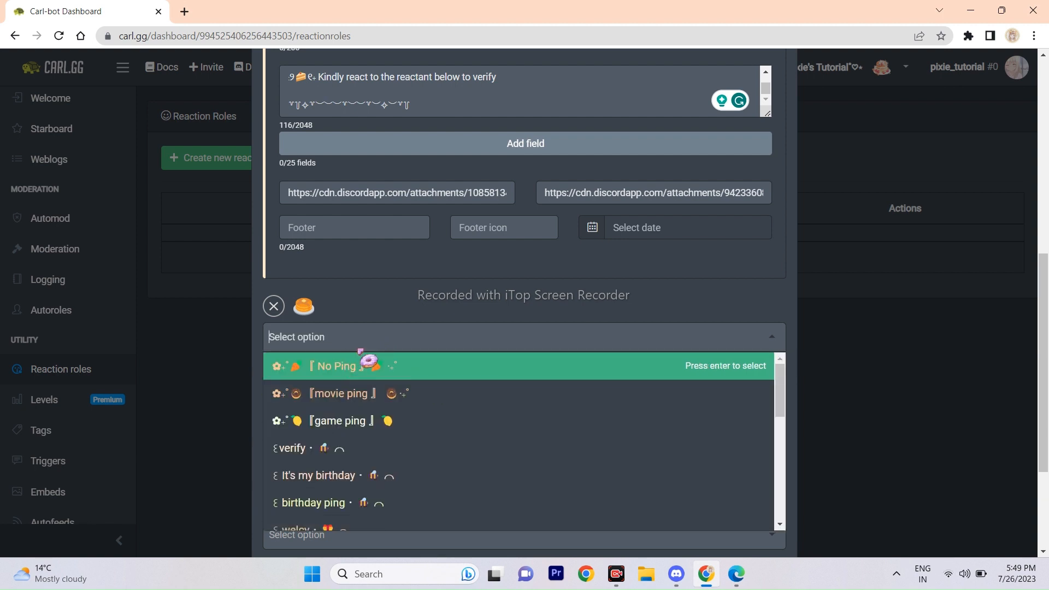
click(292, 448)
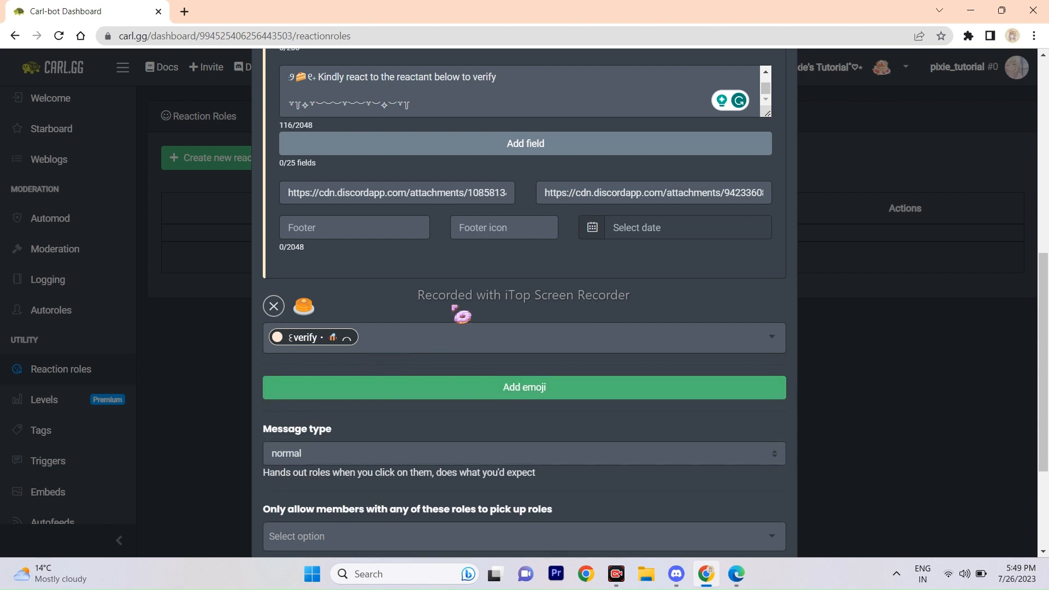
scroll(down, 3)
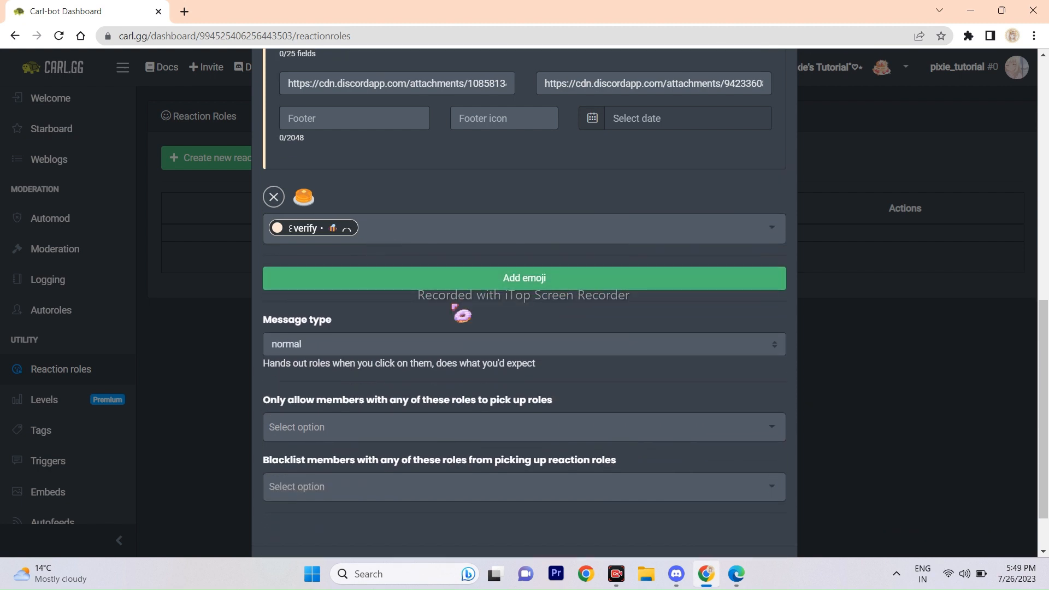
scroll(down, 3)
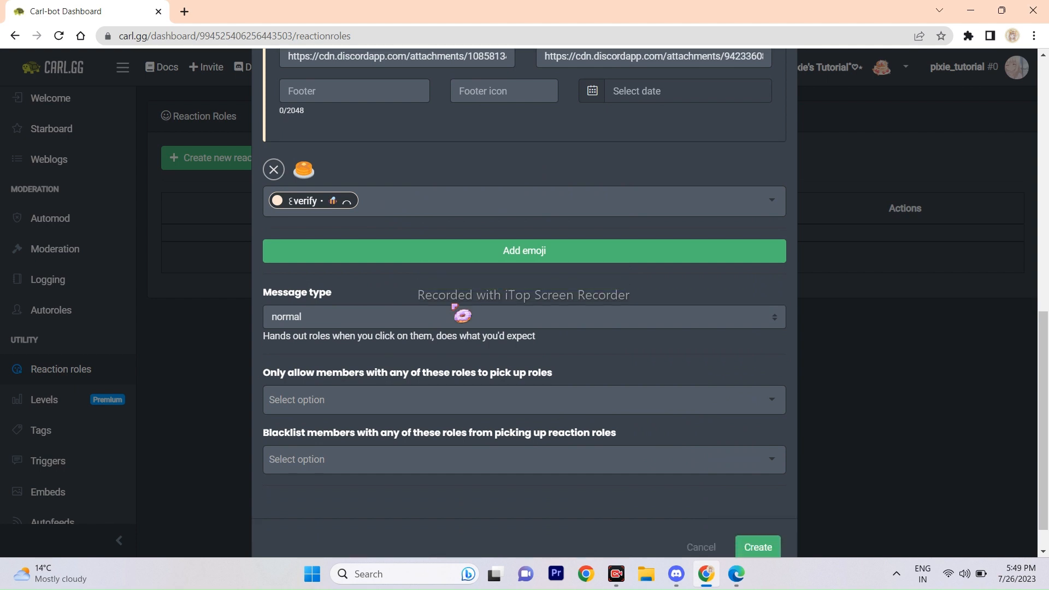
scroll(down, 3)
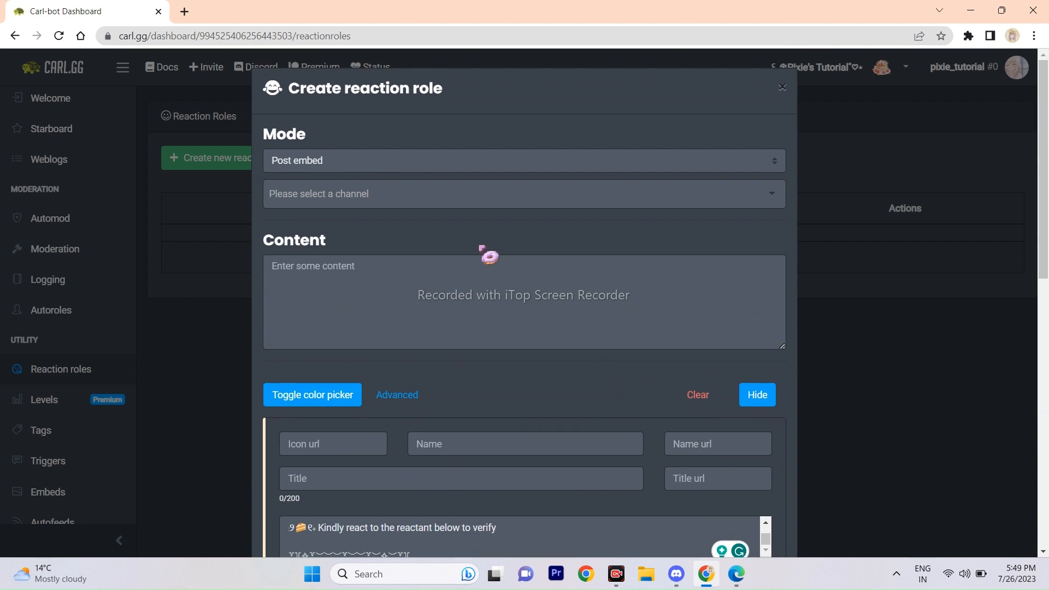
Post the reaction role embed to the verify channel and create it.
click(524, 193)
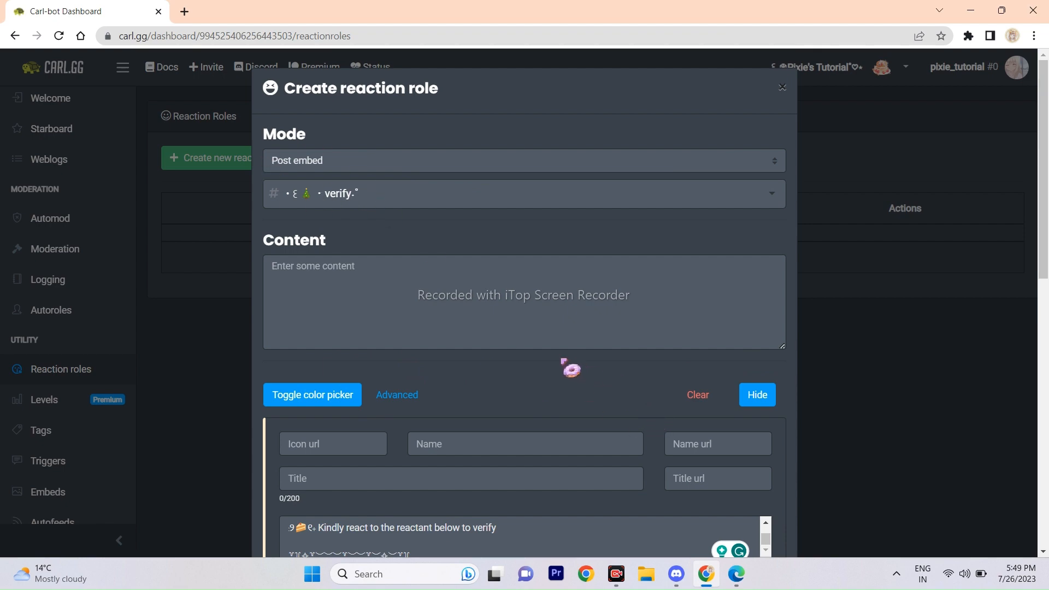
scroll(down, 3)
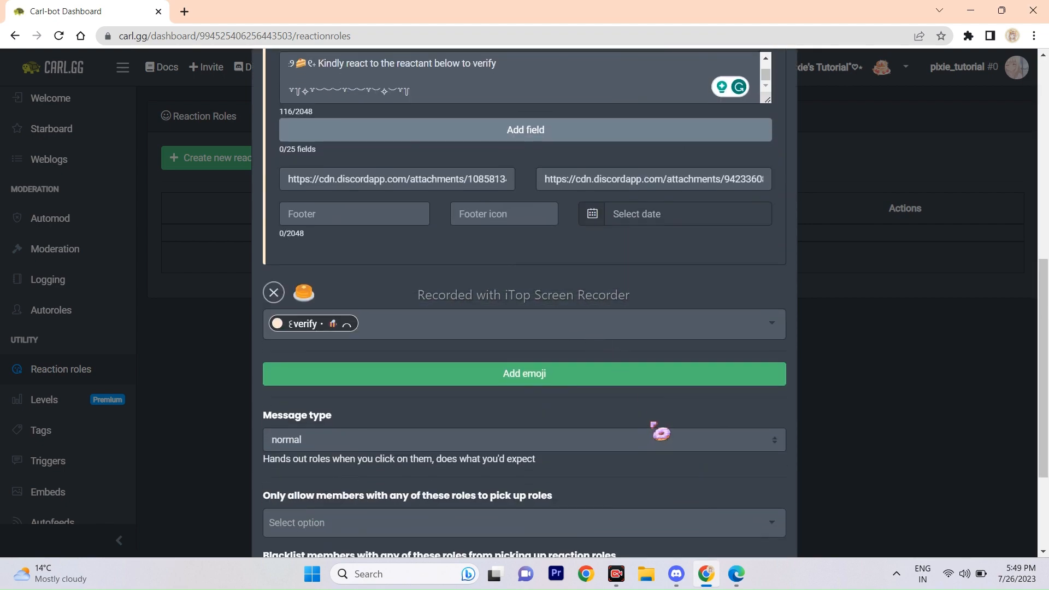
scroll(down, 3)
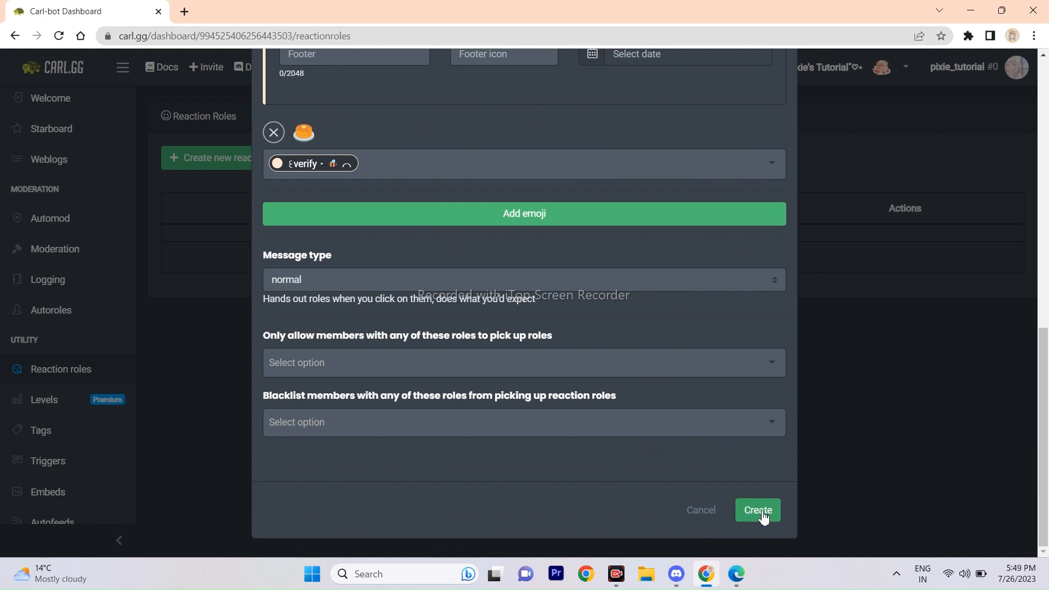
click(757, 510)
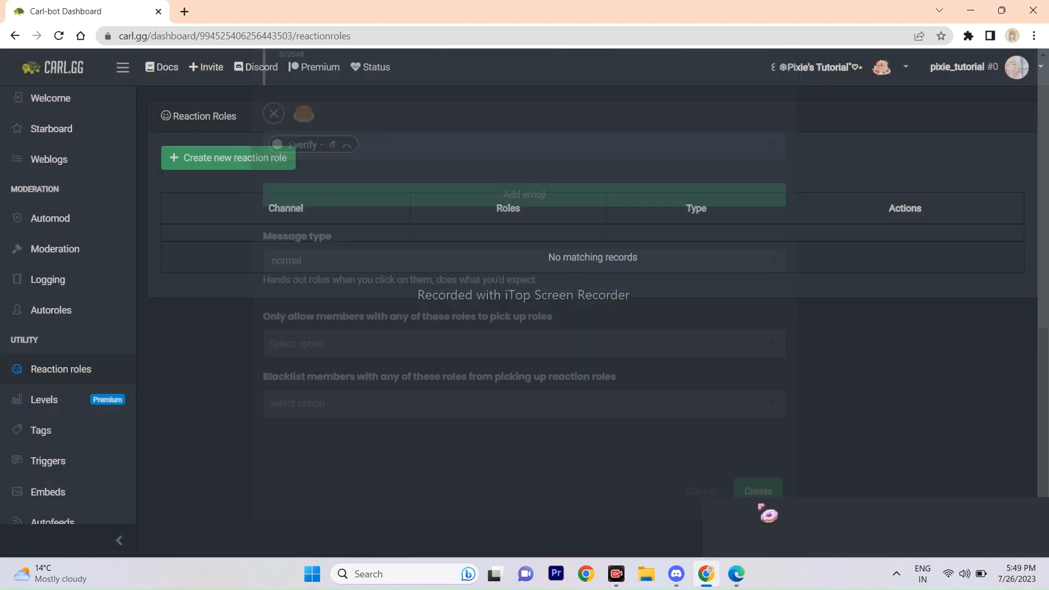
In Discord's verify channel, react with the pancake emoji on Carl-bot's embed.
click(272, 113)
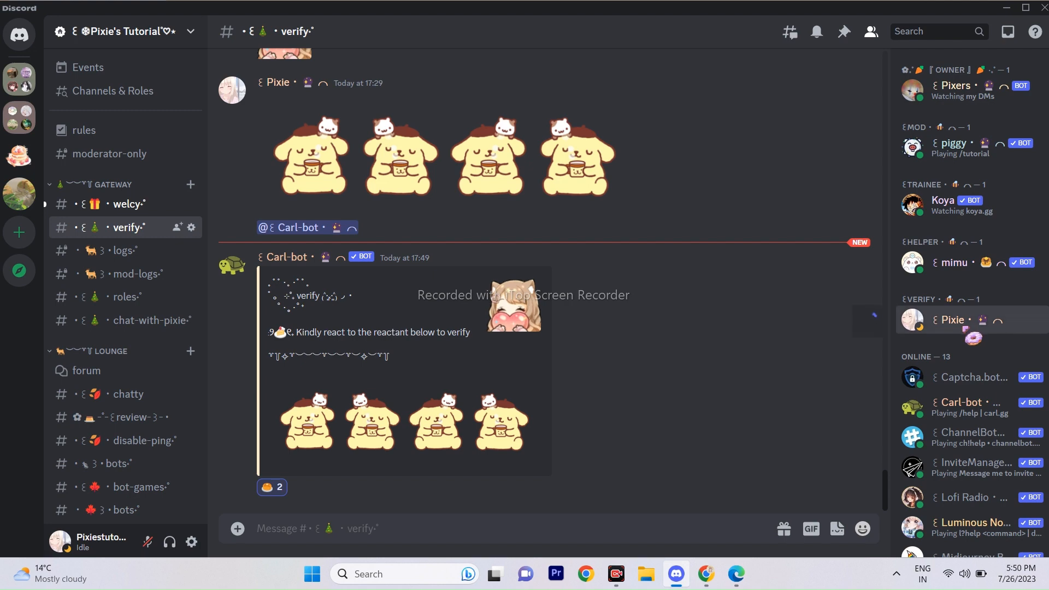
click(951, 320)
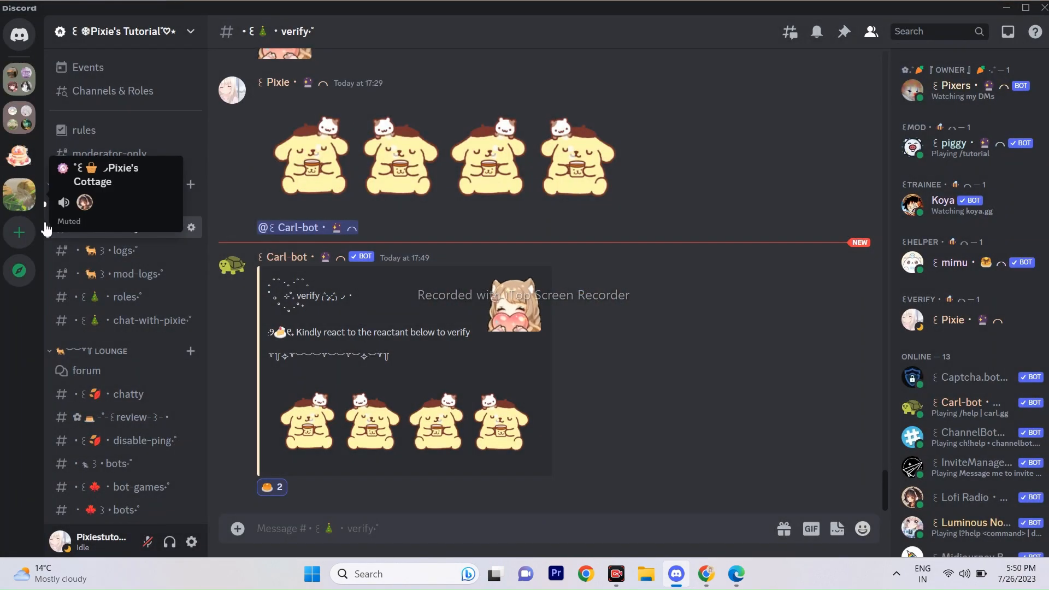
Switch servers, browse the dividers channel, then open the banner channel.
click(19, 196)
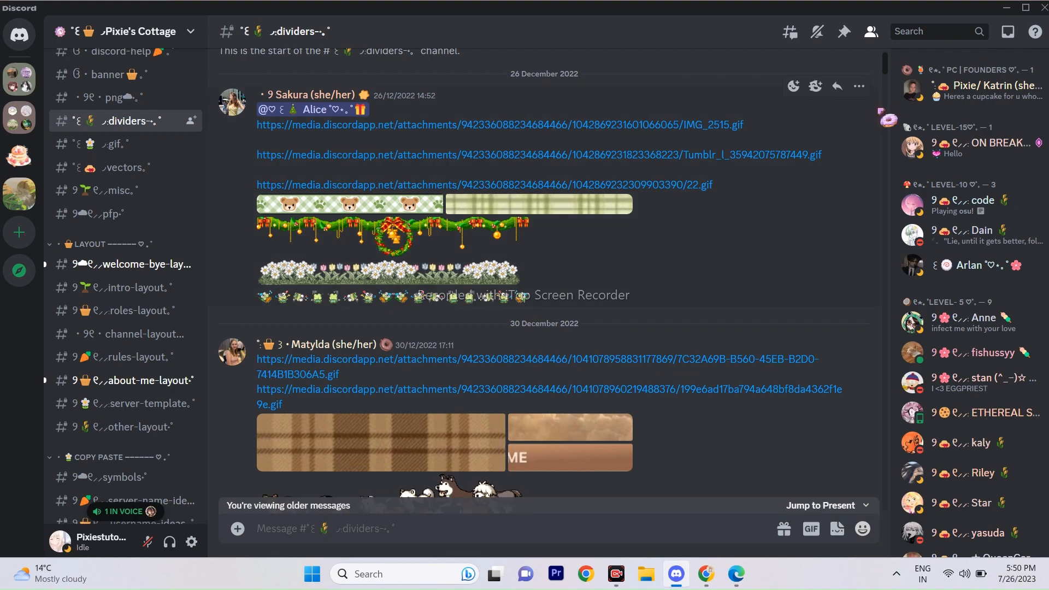
scroll(down, 3)
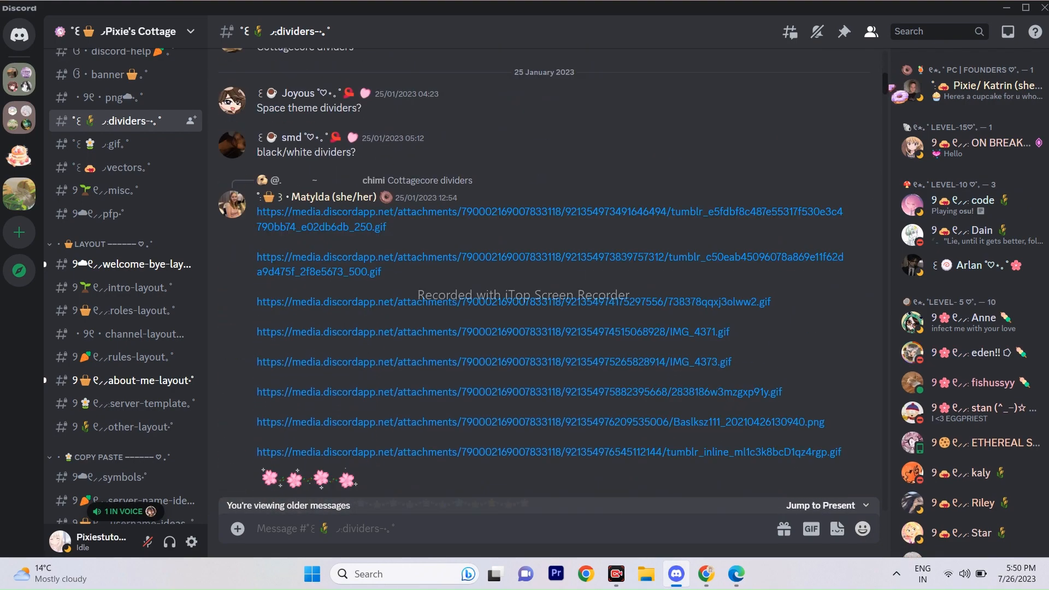
scroll(down, 3)
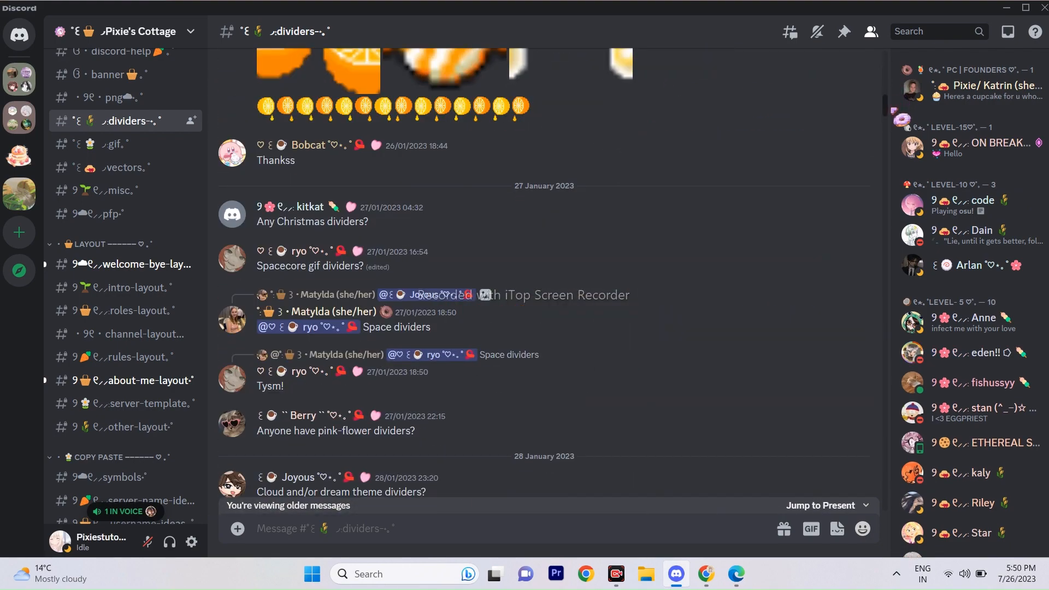
scroll(down, 3)
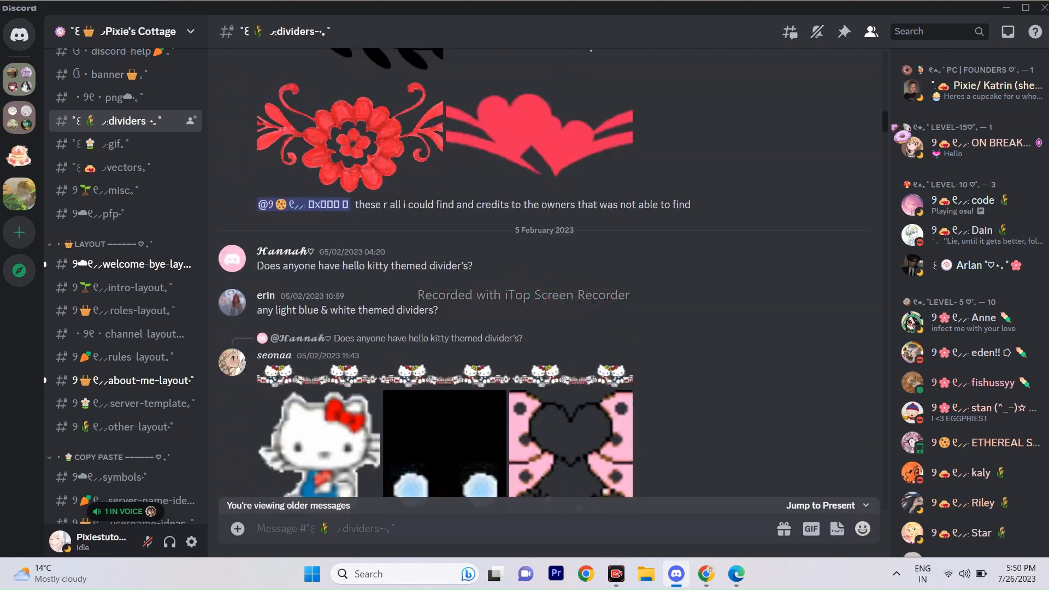
scroll(down, 3)
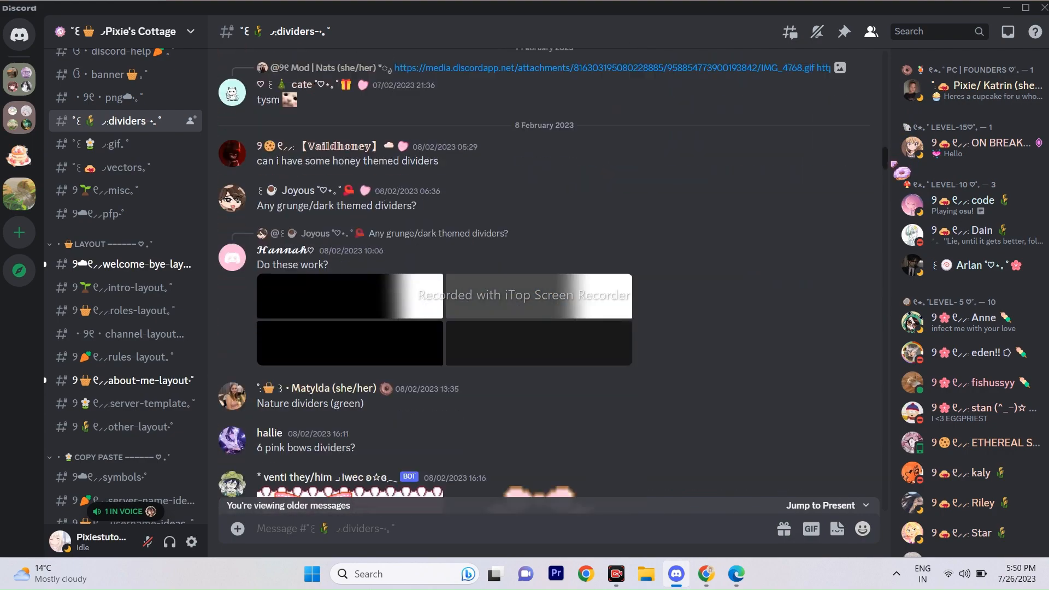
scroll(down, 3)
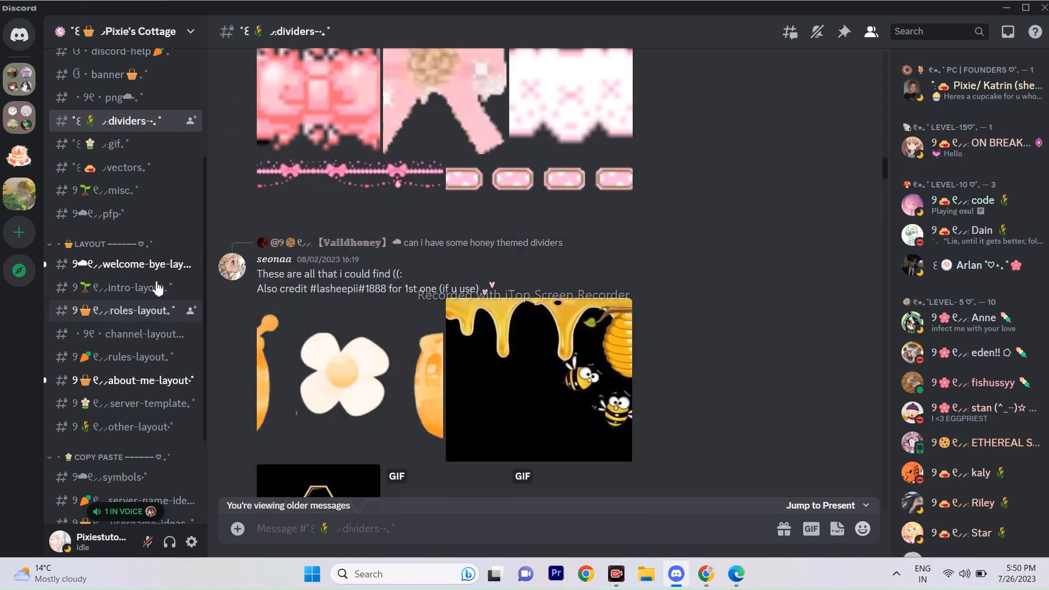
scroll(down, 3)
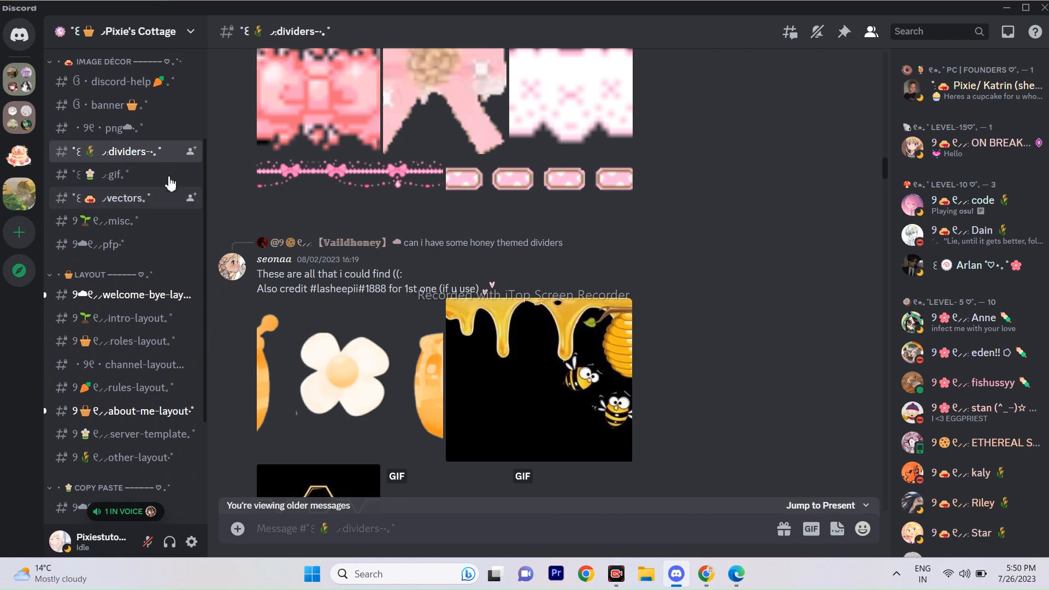
click(107, 105)
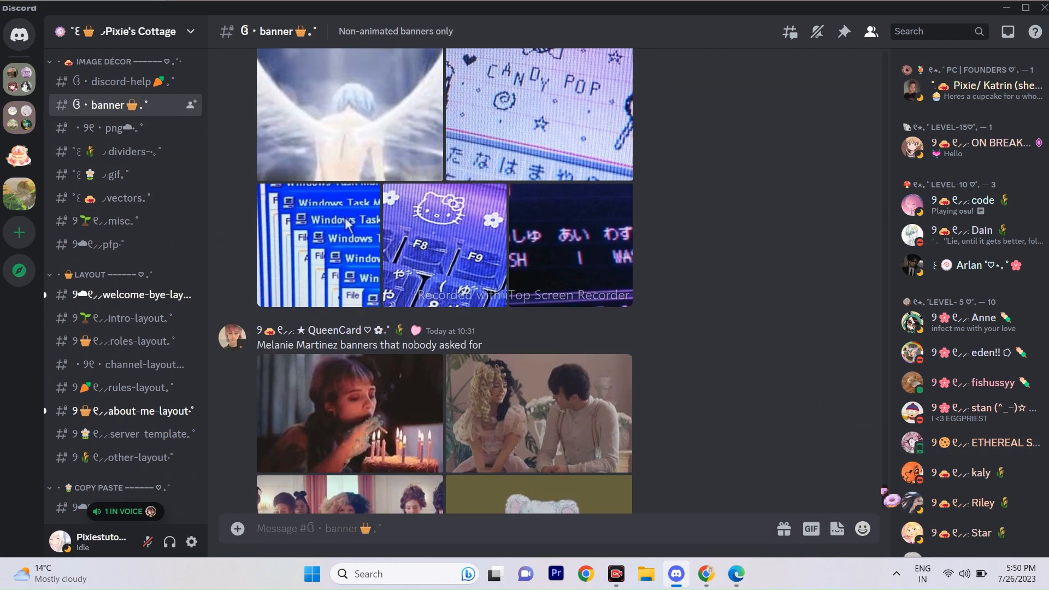
Browse older banner channel posts and reveal the server banner atop the sidebar.
scroll(down, 3)
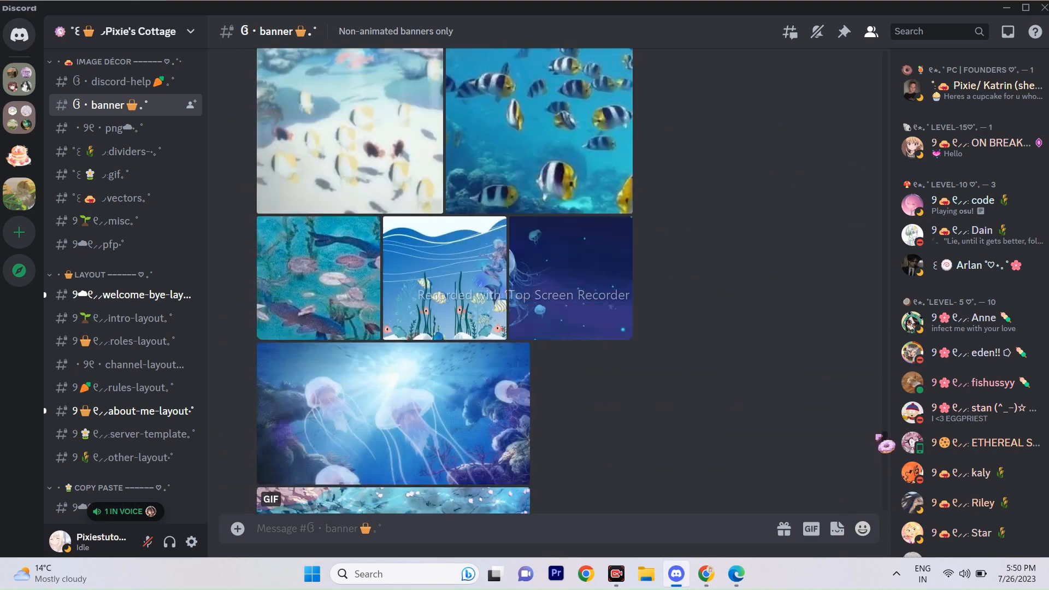
scroll(down, 3)
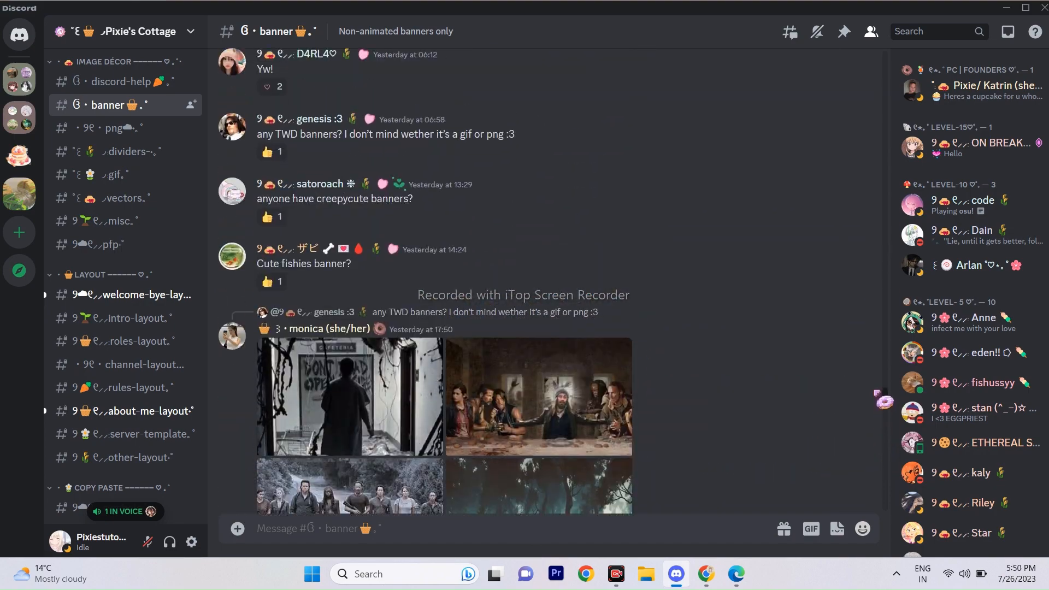
scroll(down, 3)
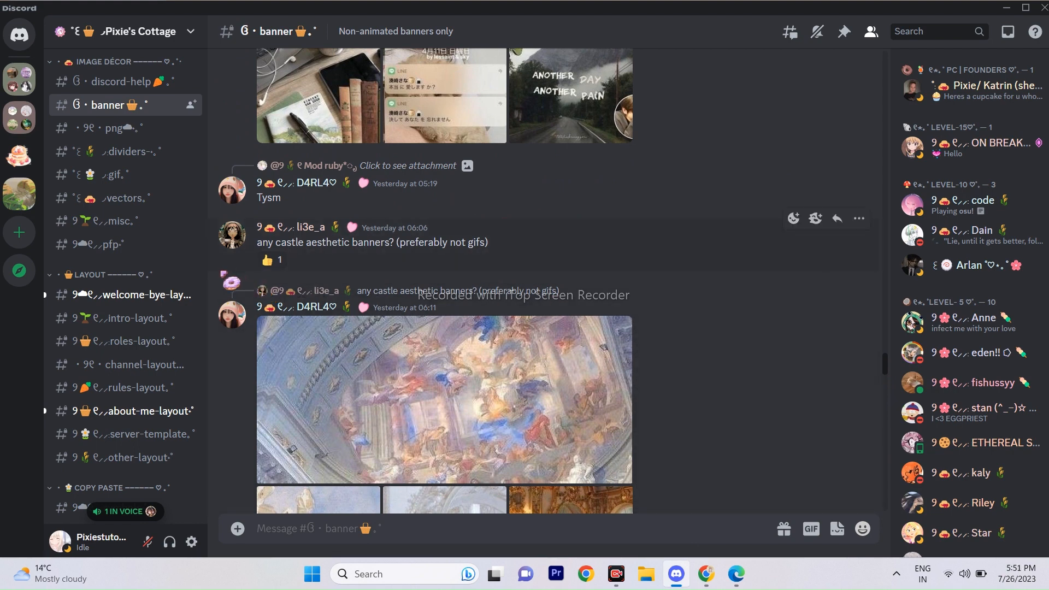
click(140, 31)
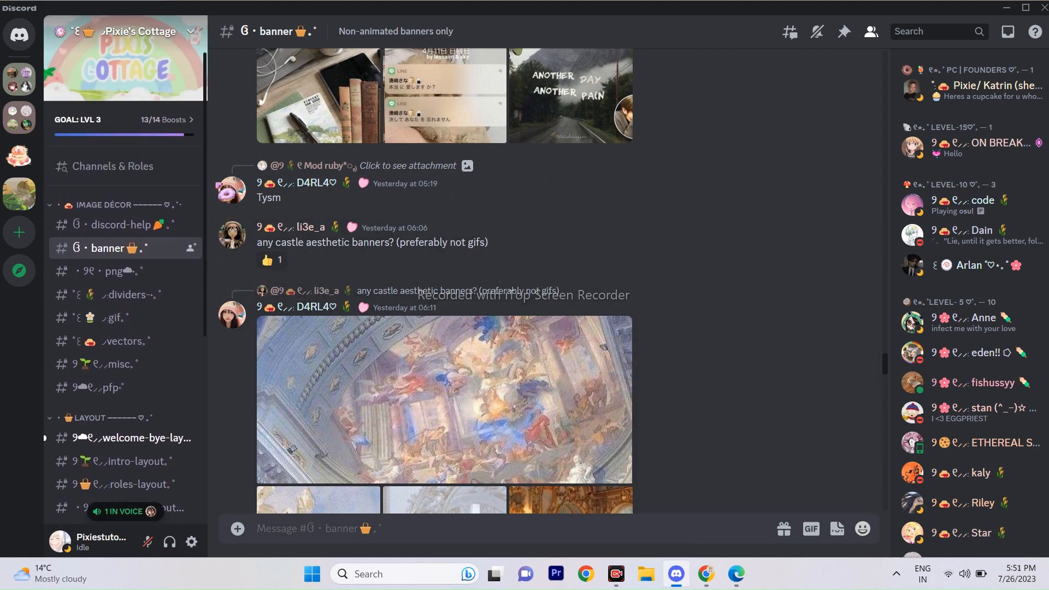